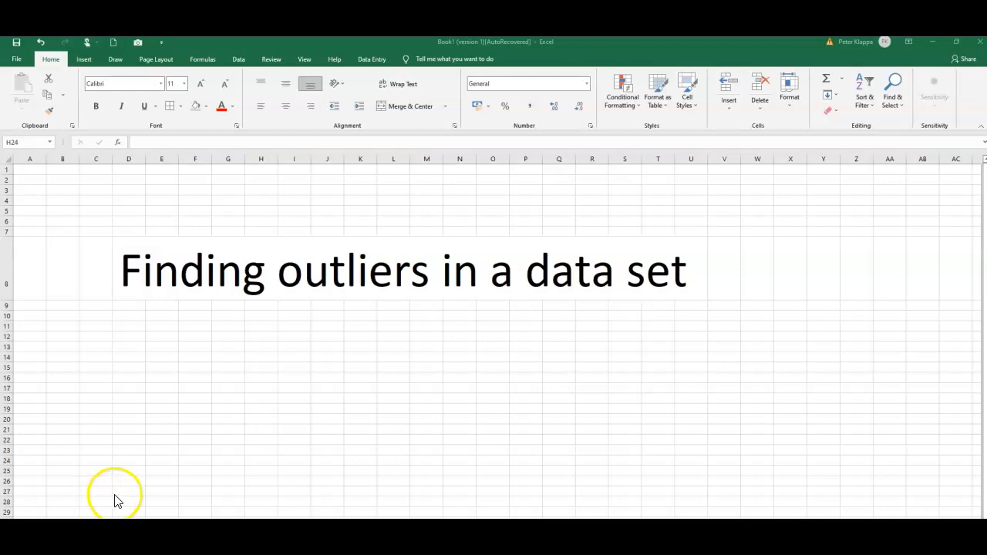
mouse_move(295, 406)
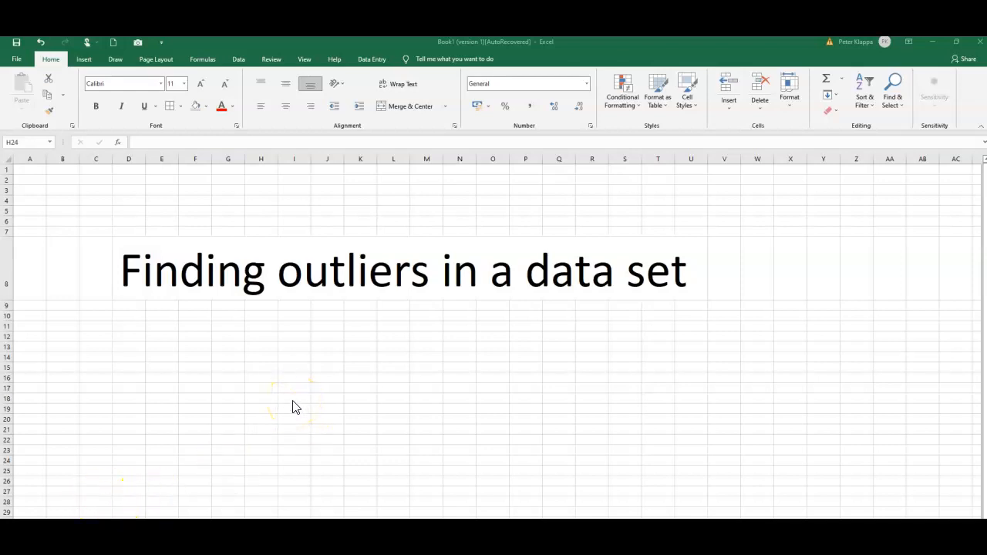
mouse_move(299, 404)
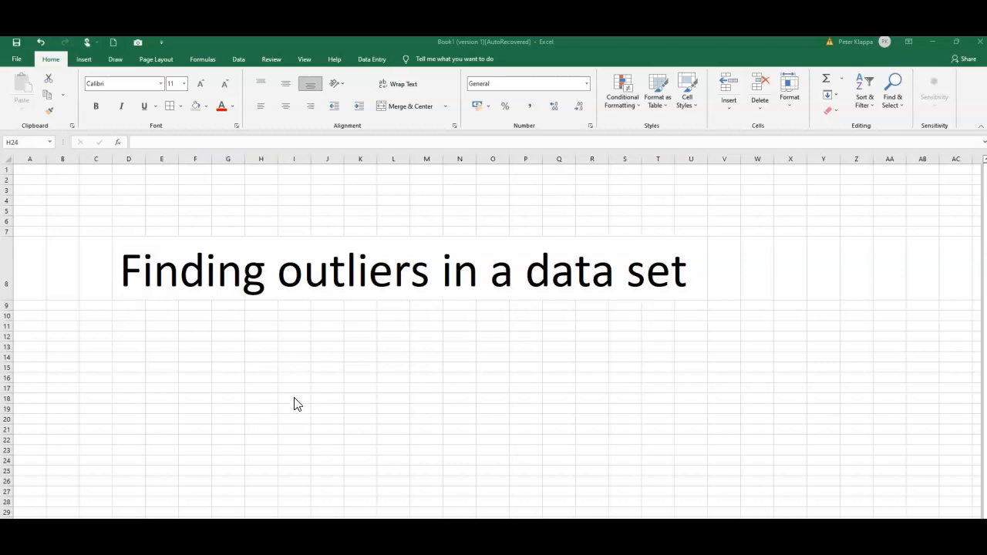
mouse_move(300, 394)
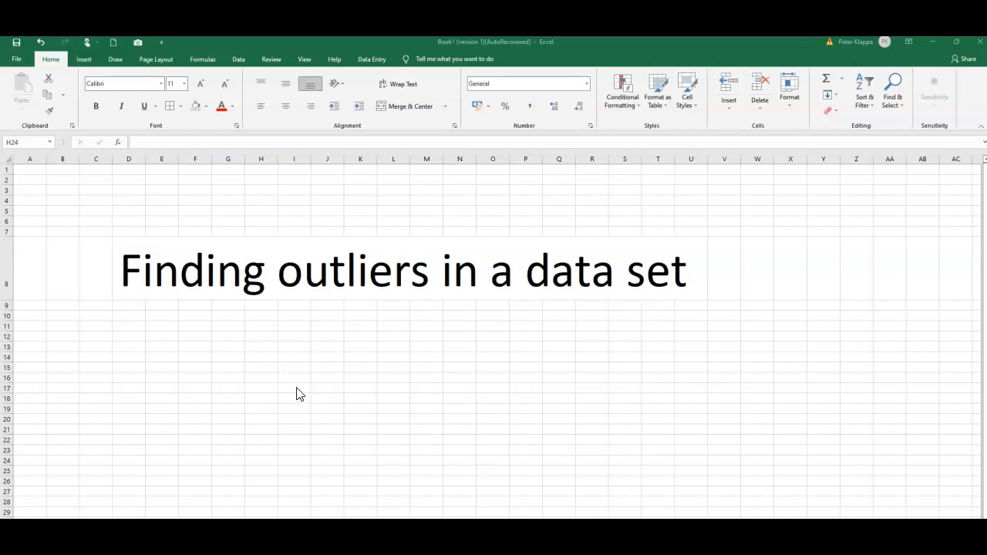
Switch to the worksheet holding the weight [g] column and the IQR and Tukey's fence notes
left_click(299, 397)
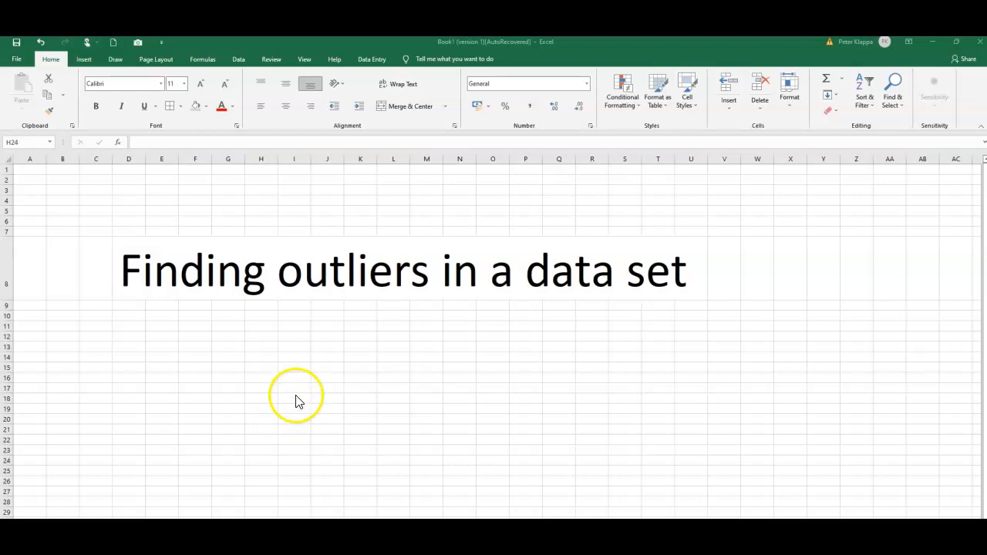
mouse_move(332, 315)
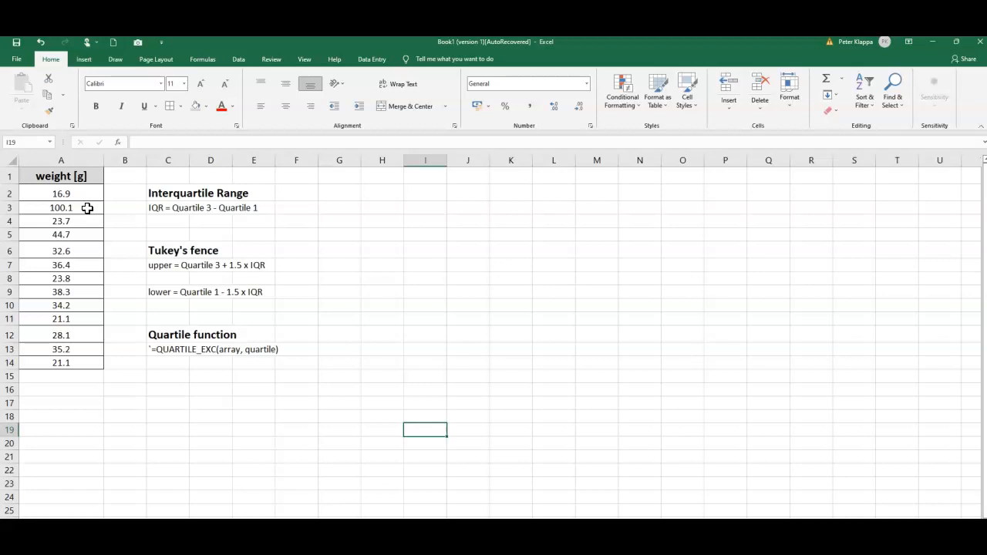
mouse_move(261, 300)
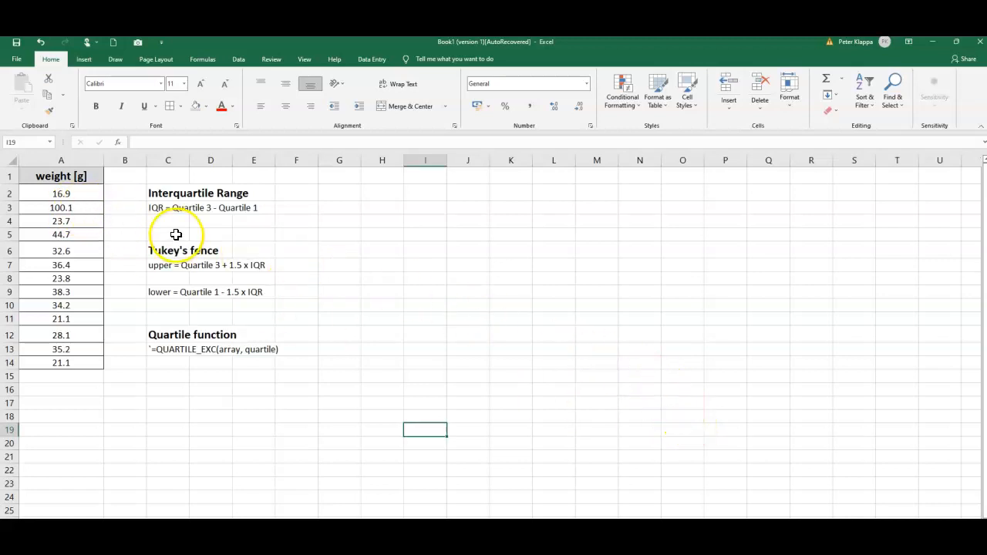
mouse_move(204, 202)
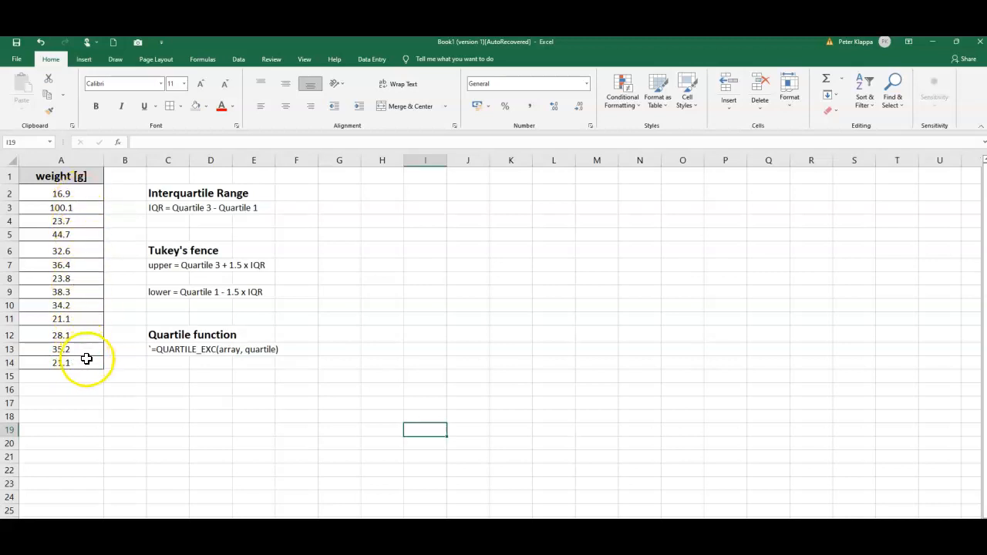
mouse_move(313, 342)
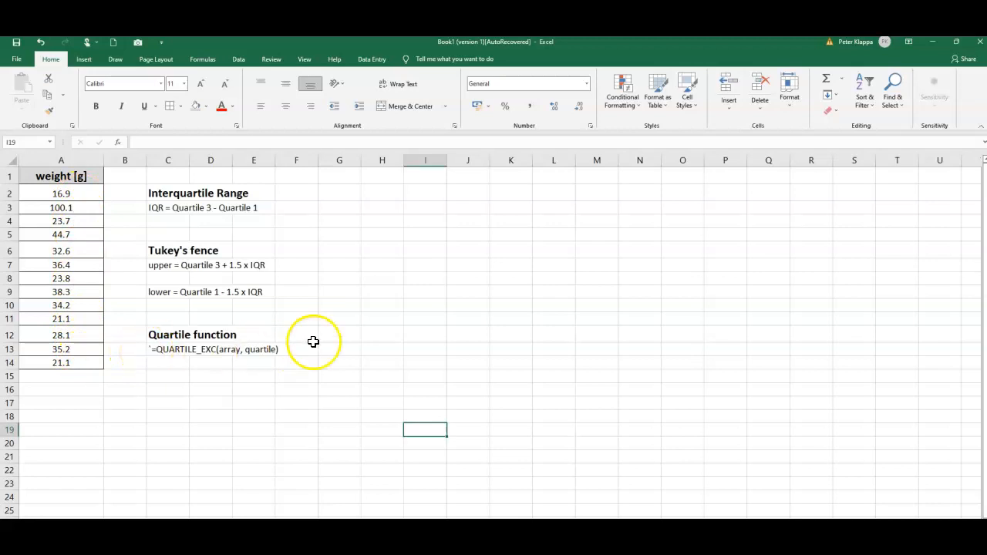
mouse_move(414, 325)
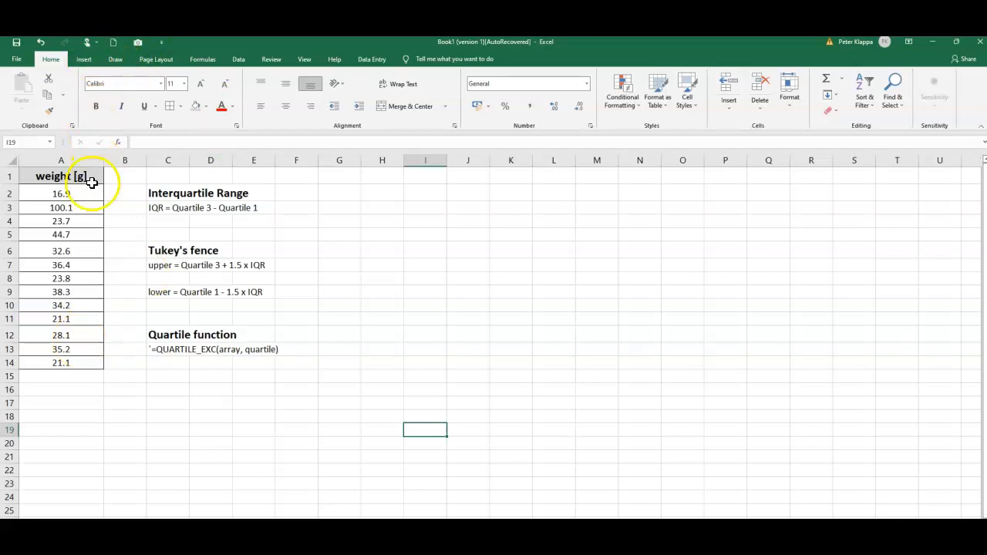
mouse_move(86, 193)
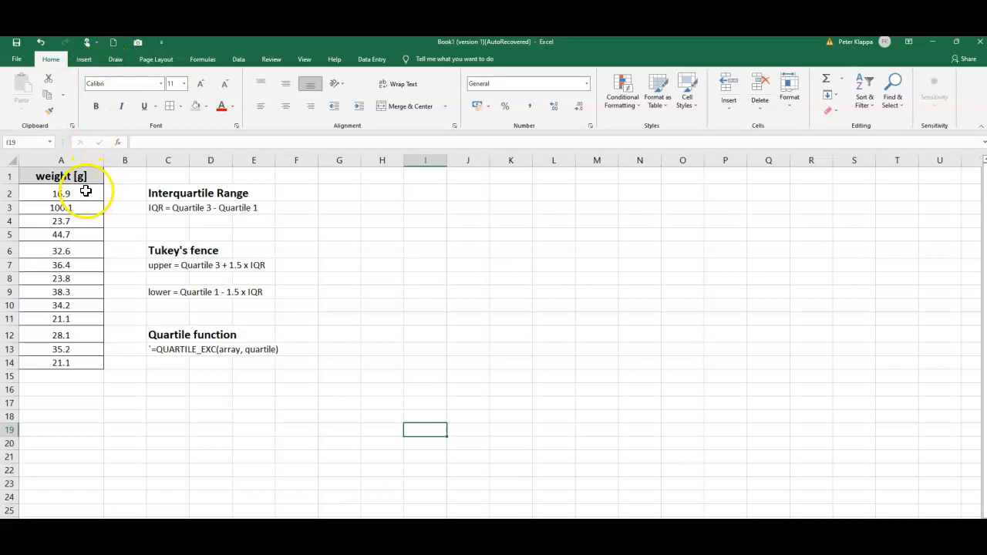
Insert a Box and Whisker chart of the weight values in A2:A14
left_click_drag(61, 193, 60, 335)
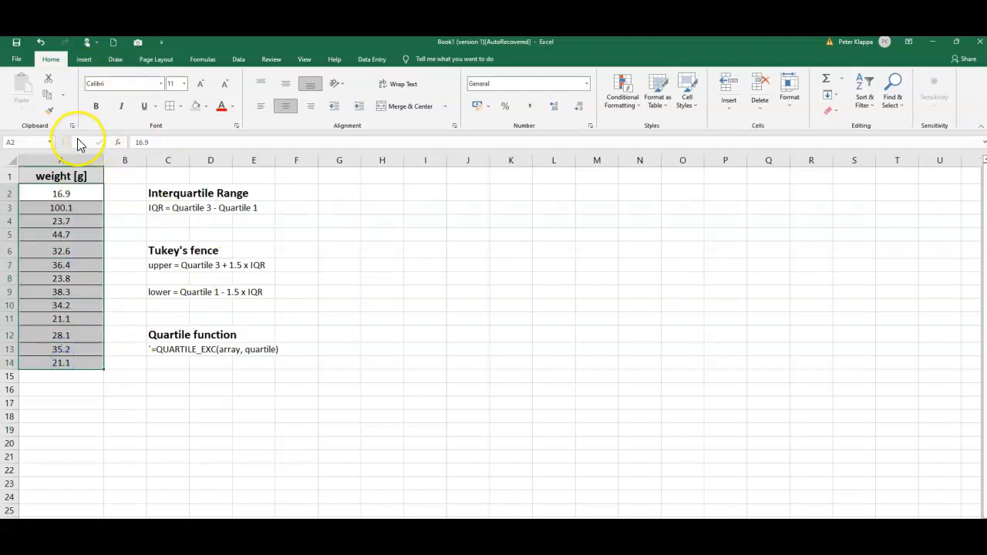
left_click(83, 59)
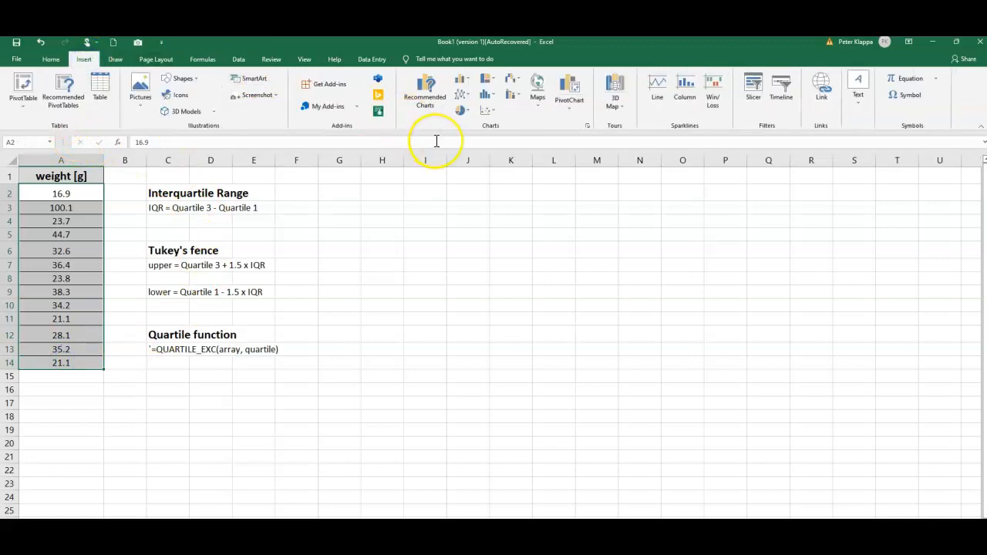
mouse_move(437, 141)
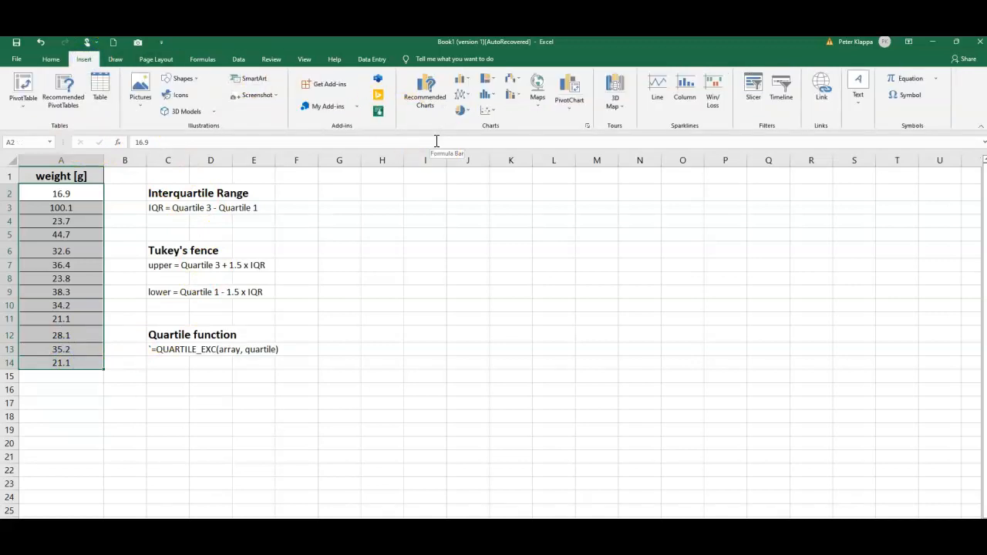
mouse_move(490, 95)
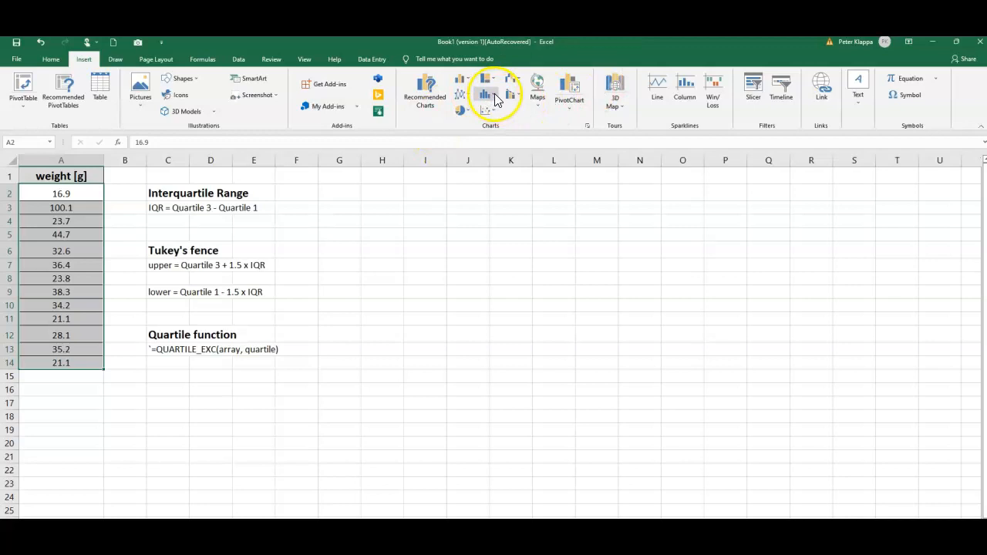
left_click(487, 88)
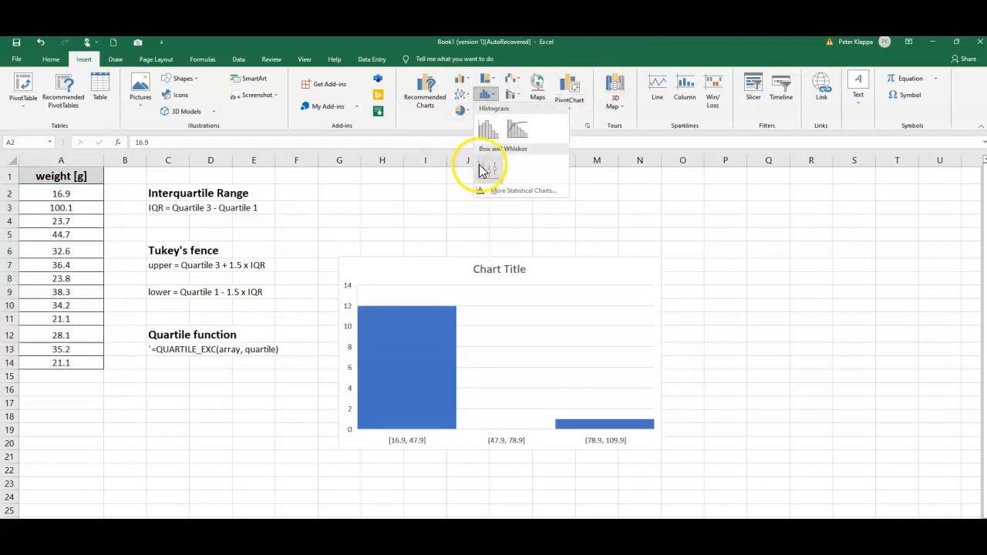
left_click(488, 168)
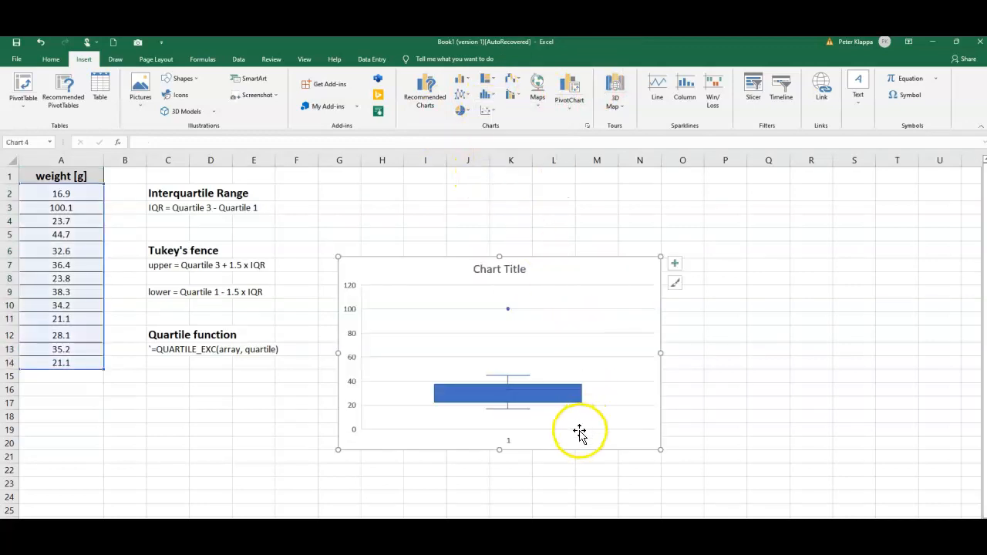
mouse_move(516, 401)
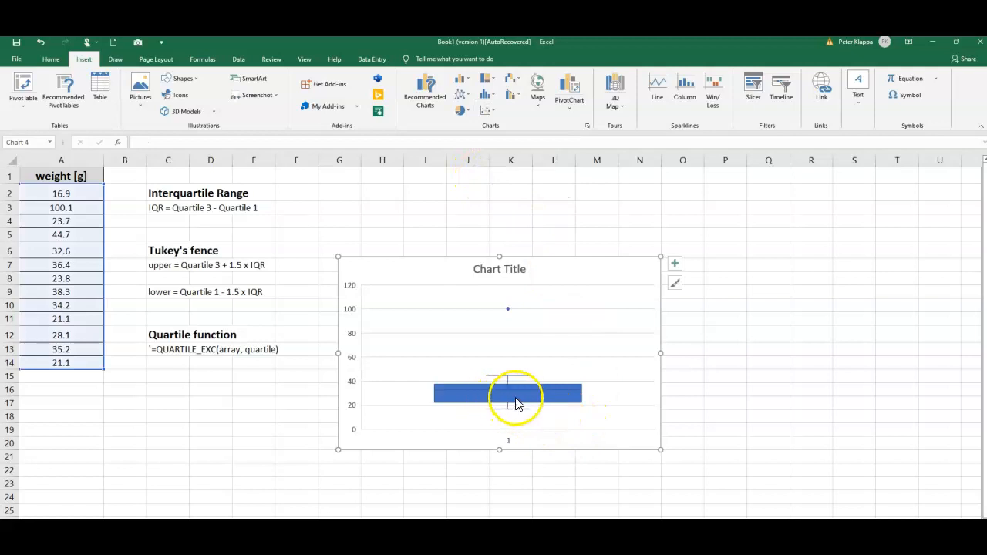
mouse_move(499, 365)
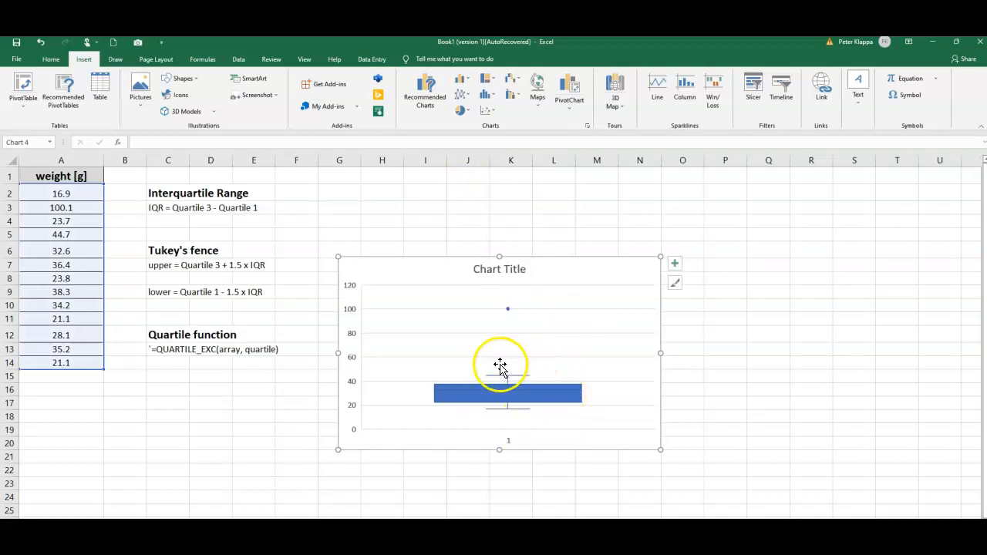
mouse_move(511, 303)
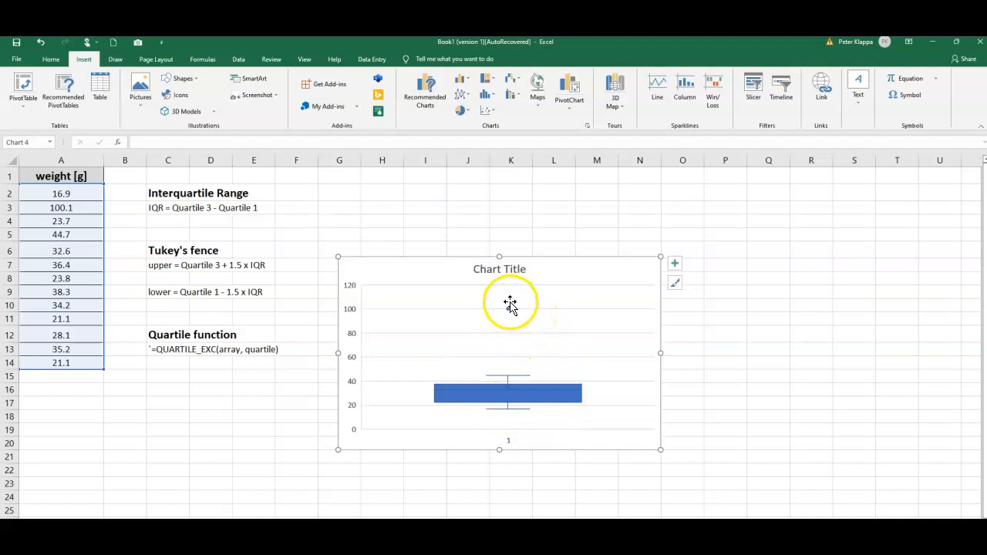
mouse_move(501, 309)
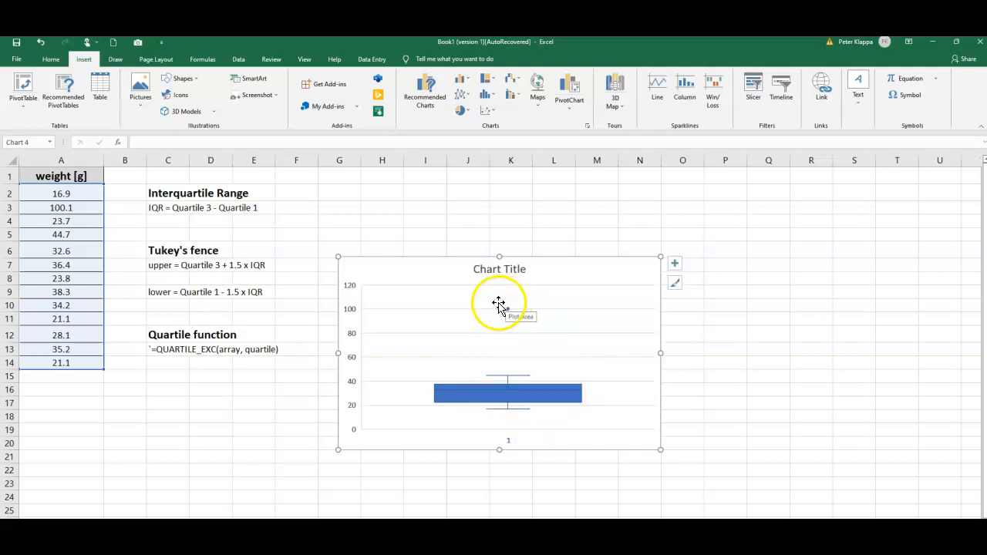
right_click(500, 305)
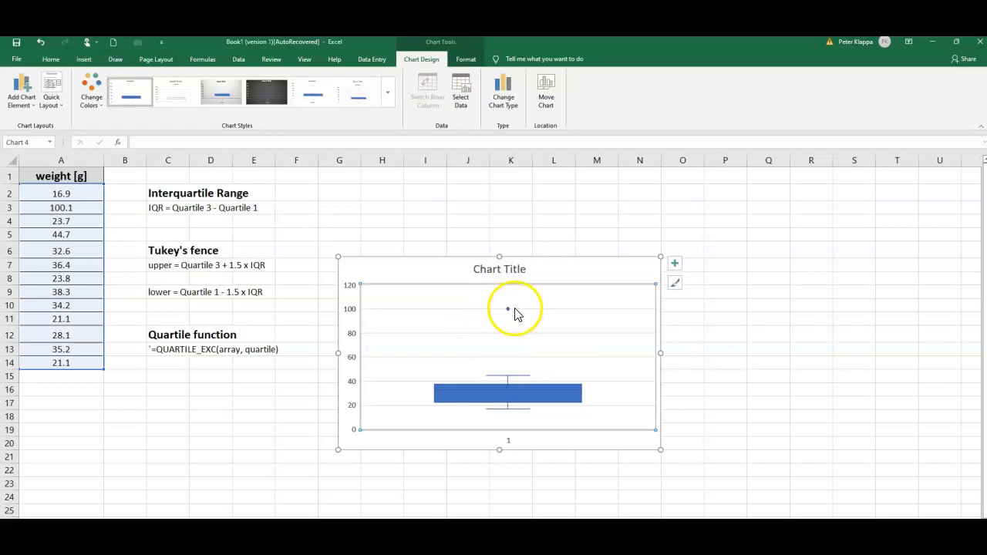
mouse_move(509, 312)
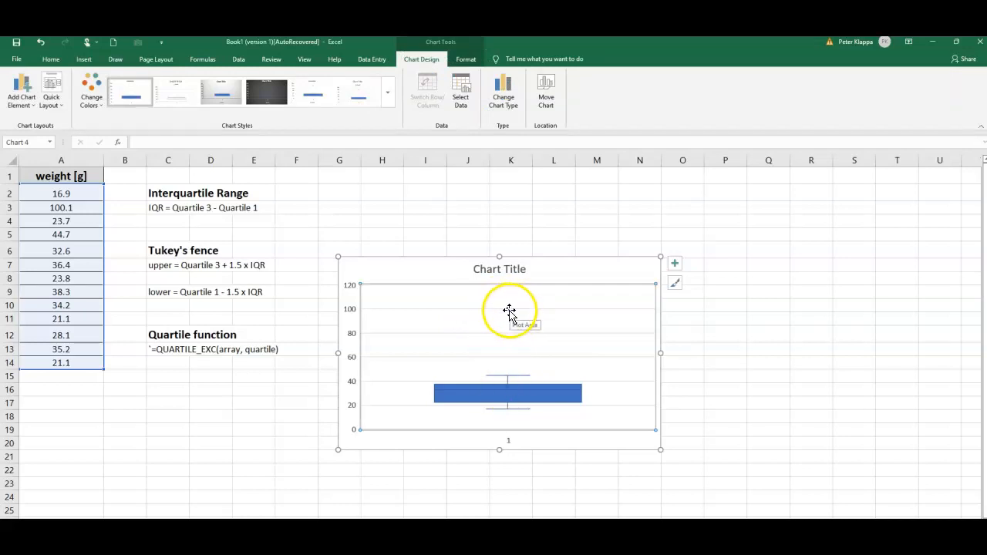
mouse_move(583, 273)
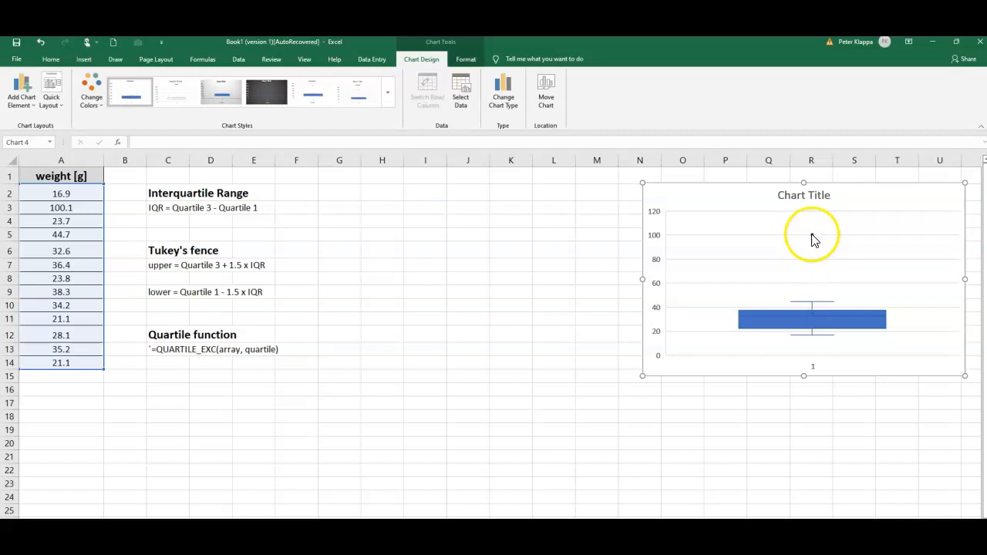
mouse_move(818, 377)
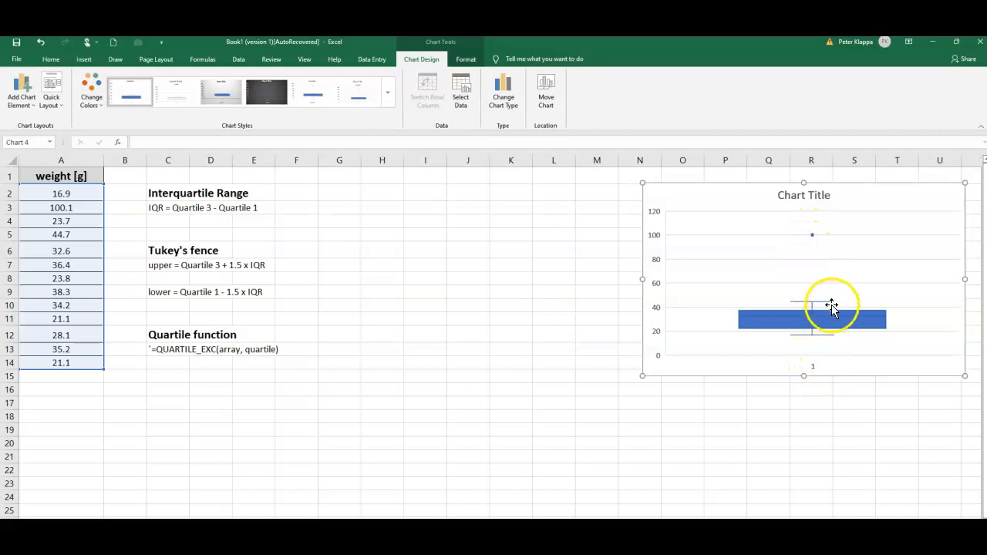
mouse_move(818, 342)
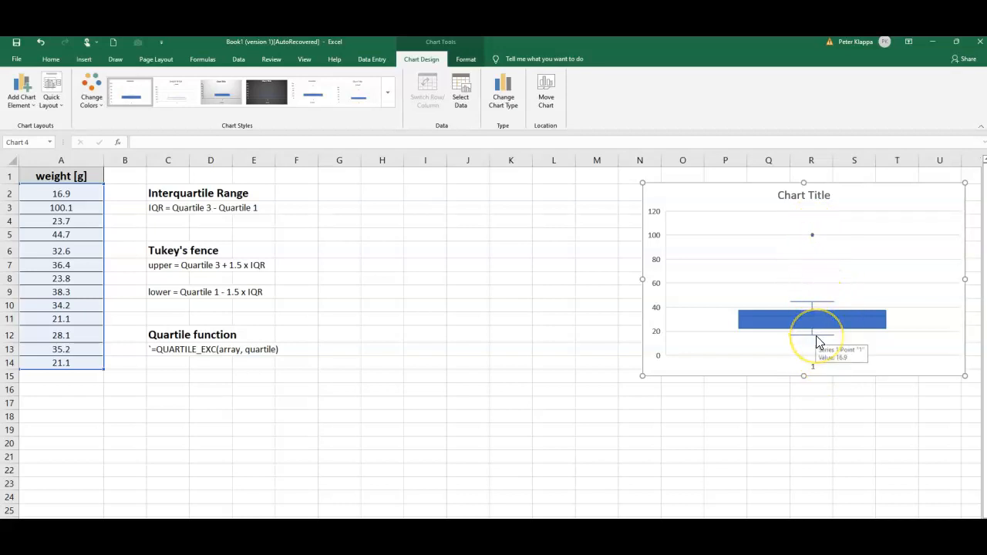
mouse_move(684, 360)
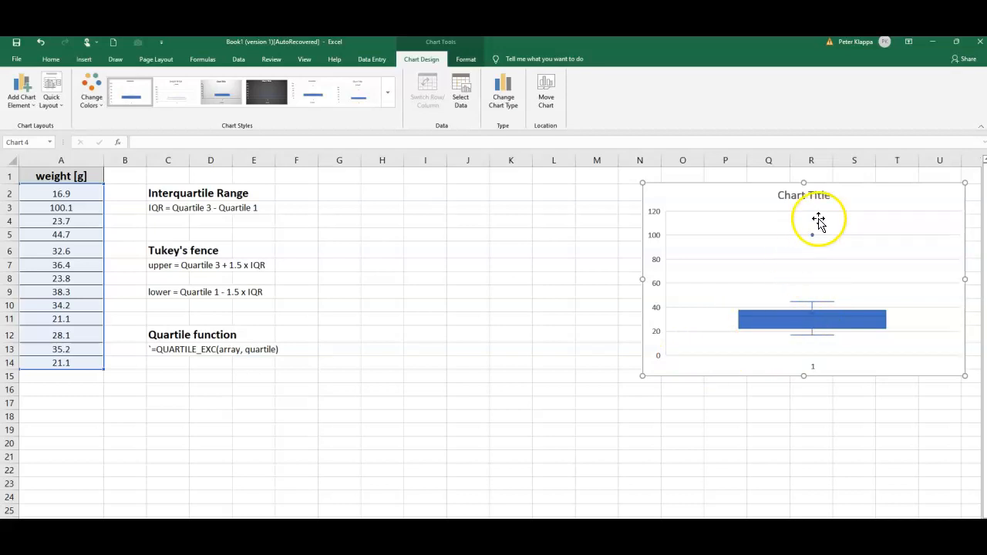
mouse_move(816, 237)
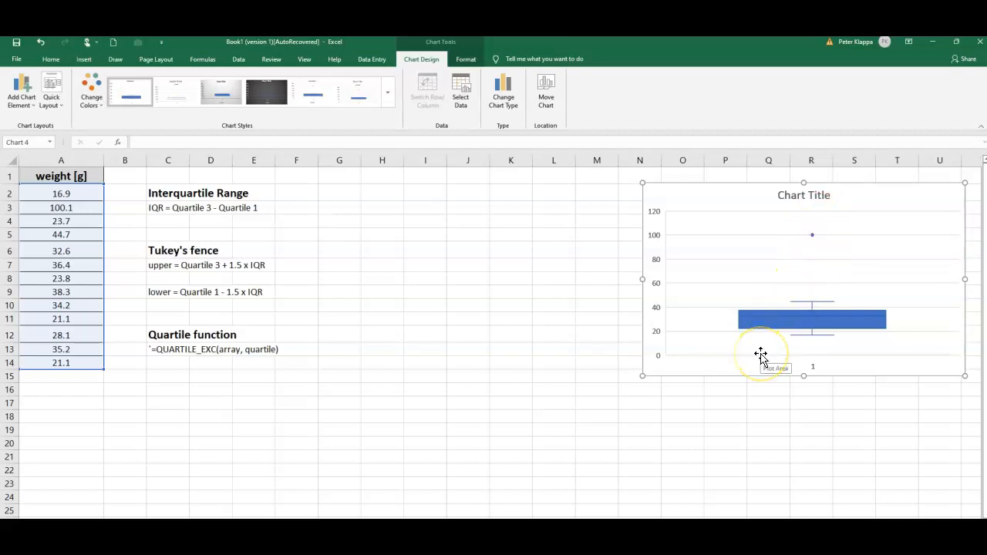
mouse_move(721, 358)
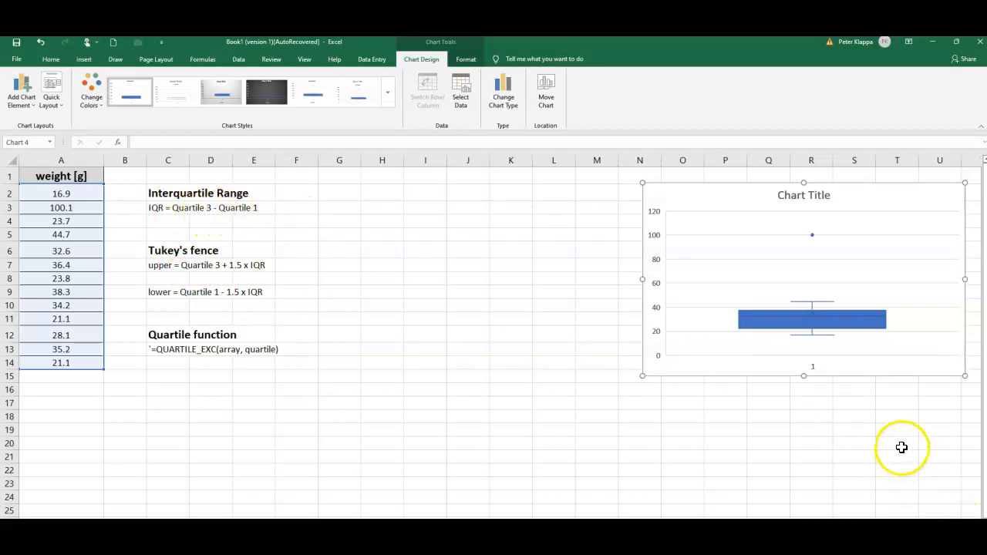
mouse_move(832, 339)
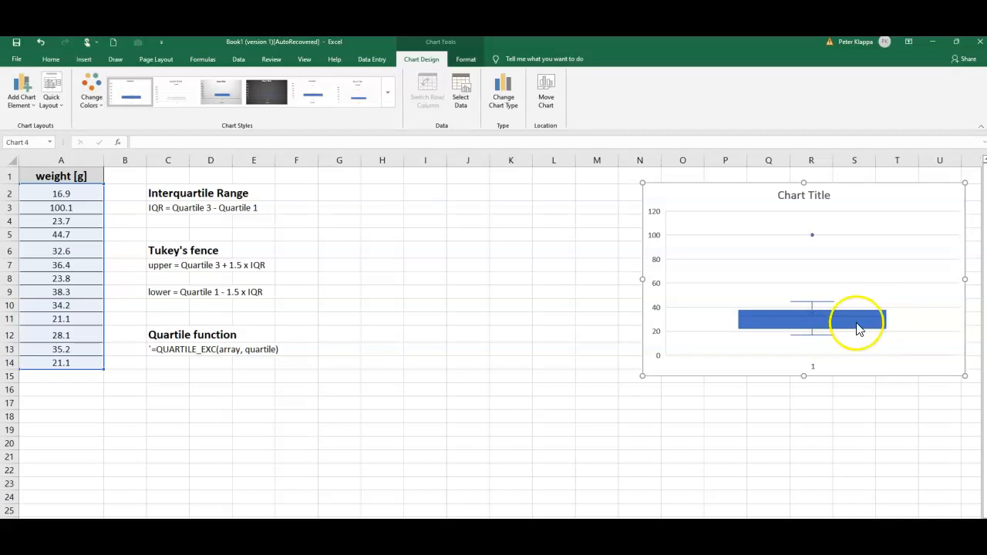
mouse_move(837, 341)
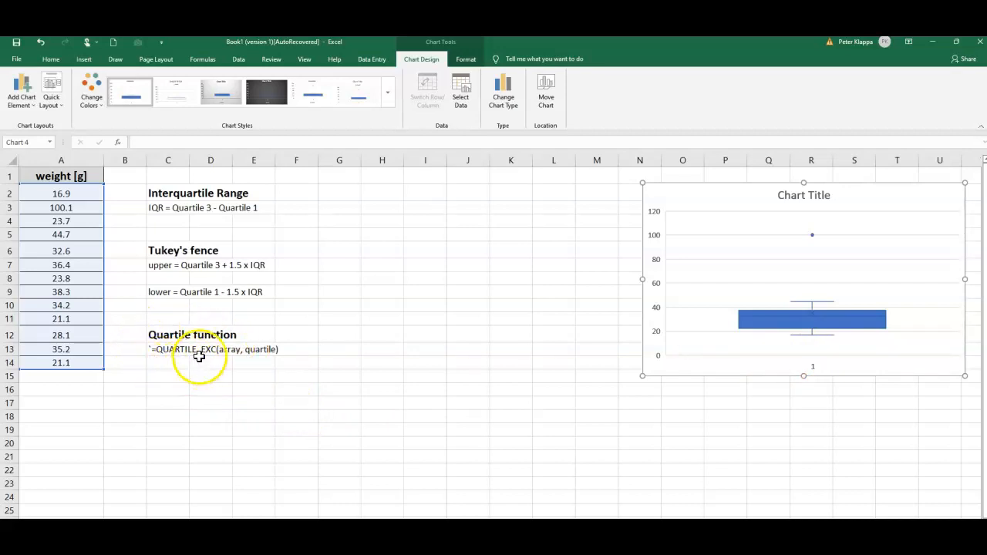
mouse_move(167, 357)
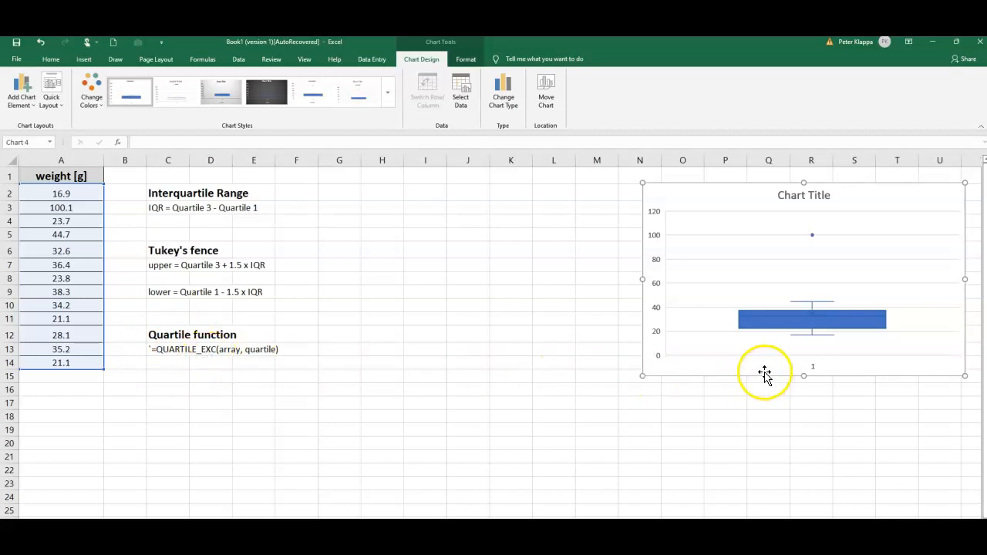
mouse_move(848, 337)
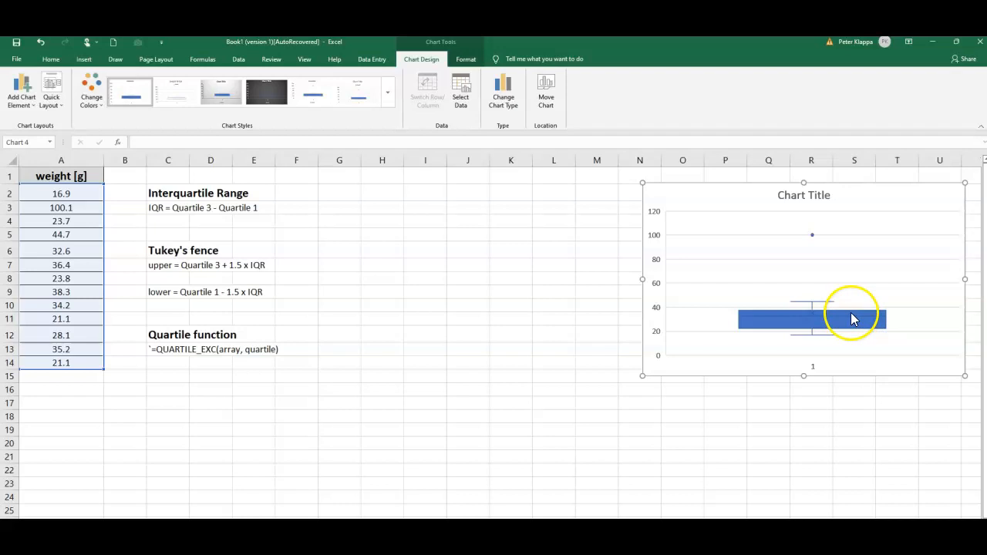
mouse_move(855, 322)
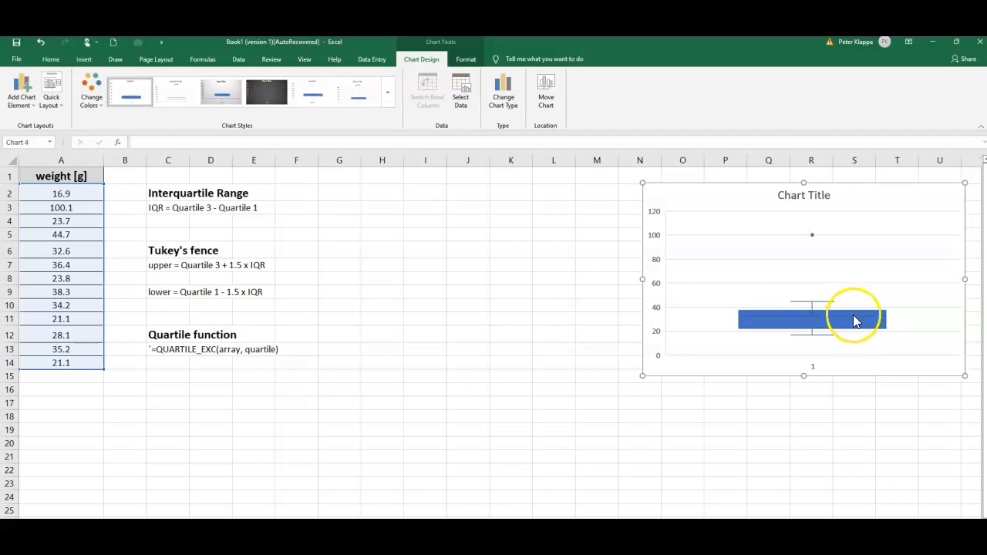
mouse_move(843, 303)
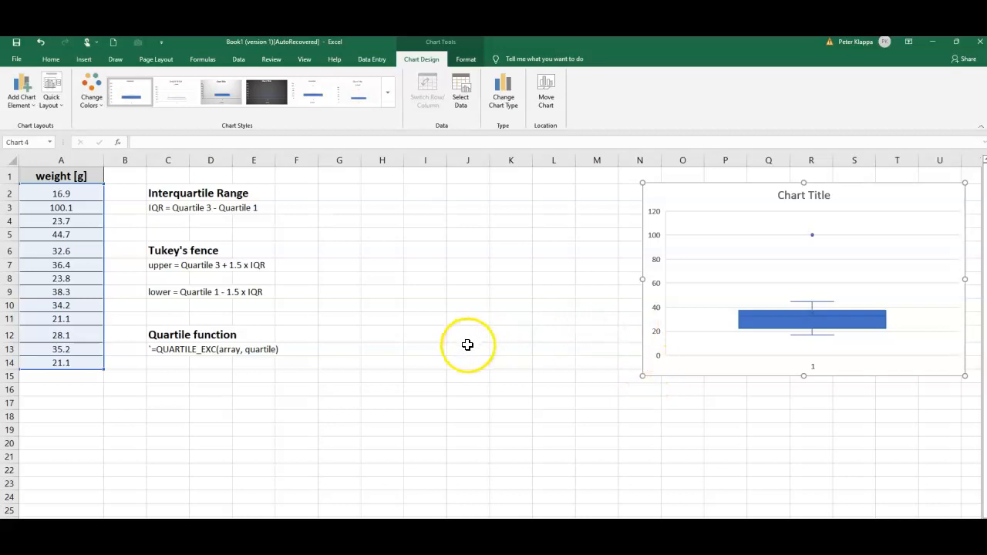
mouse_move(455, 361)
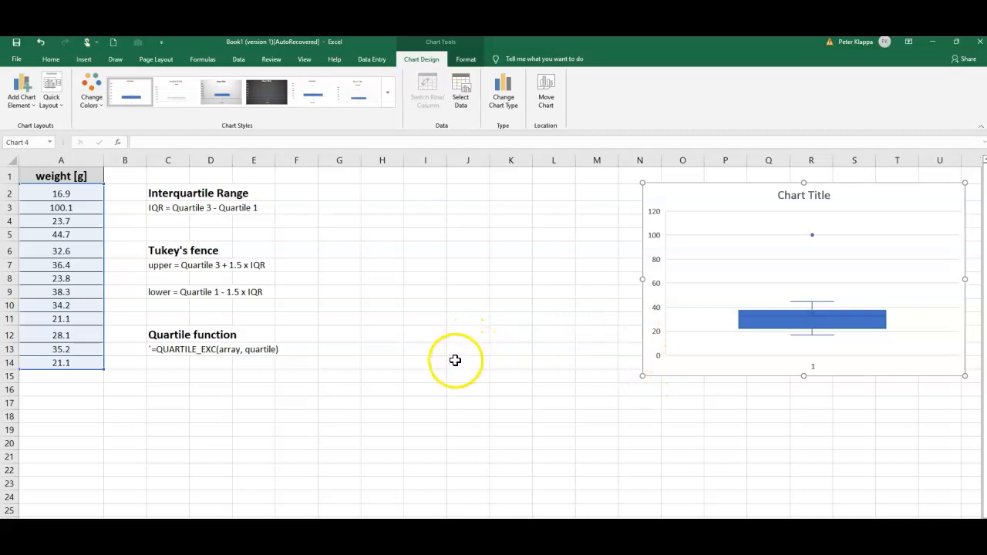
mouse_move(275, 393)
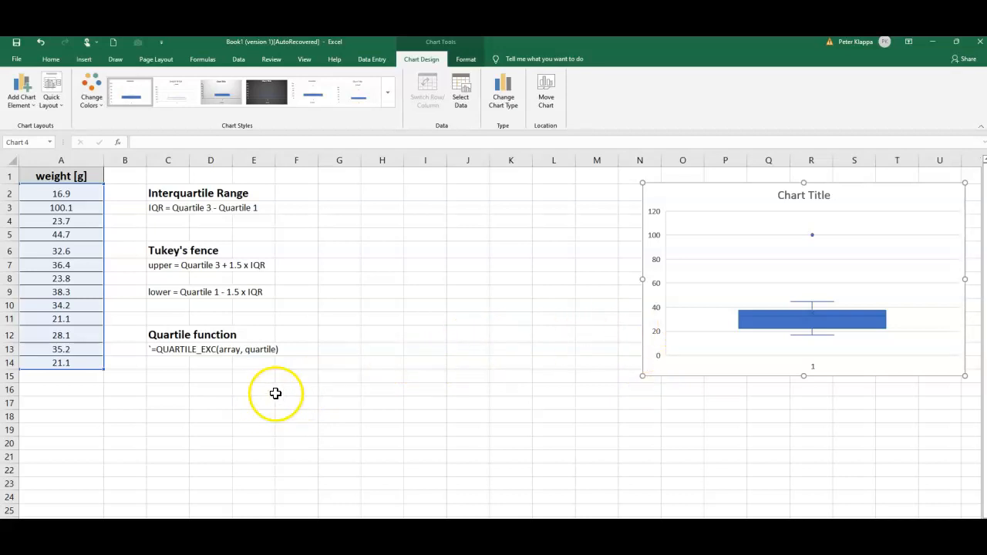
mouse_move(360, 360)
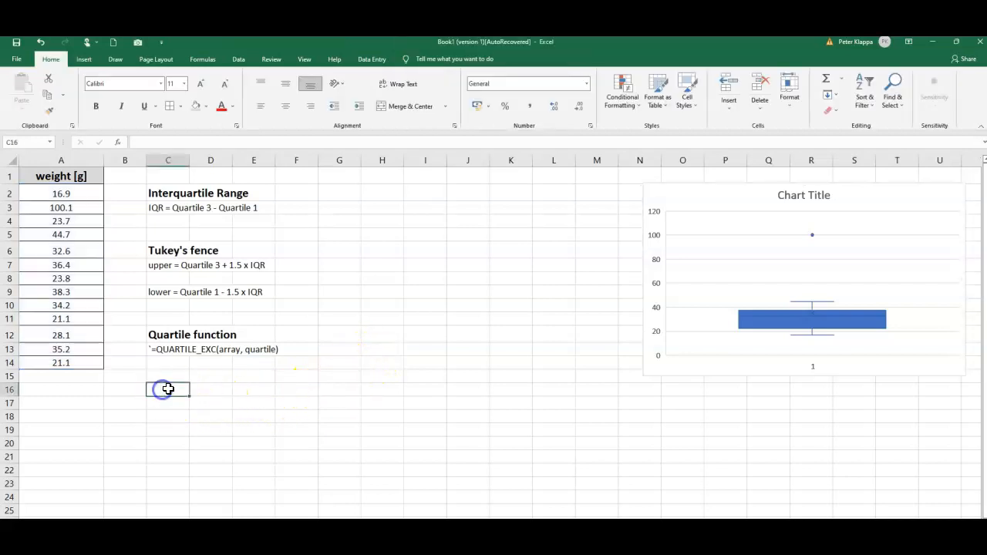
Enter quartile number 1 and a QUARTILE_EXC formula over A2:A14 in D16 returning 22.4
type("1")
left_click(168, 403)
type("2")
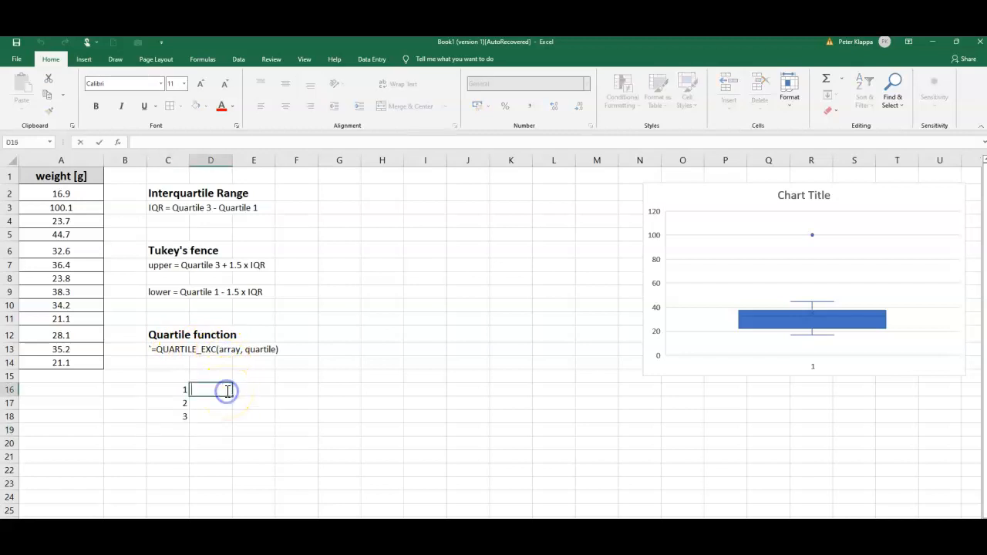
type("=")
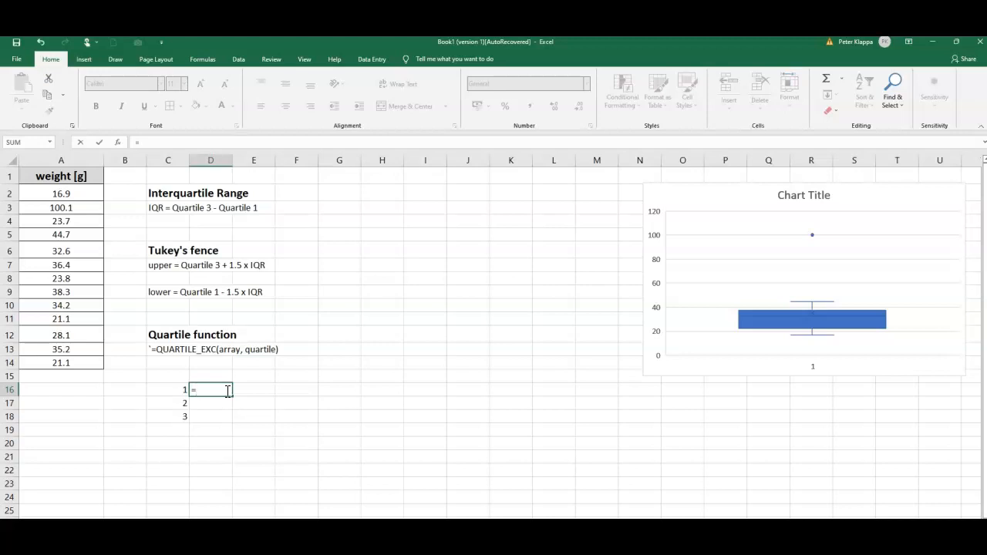
type("quarti")
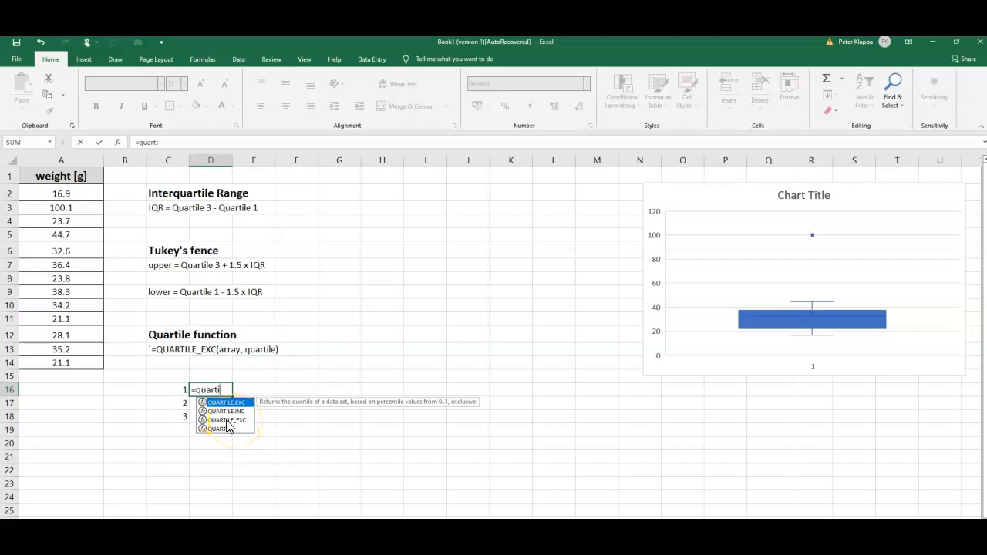
mouse_move(239, 426)
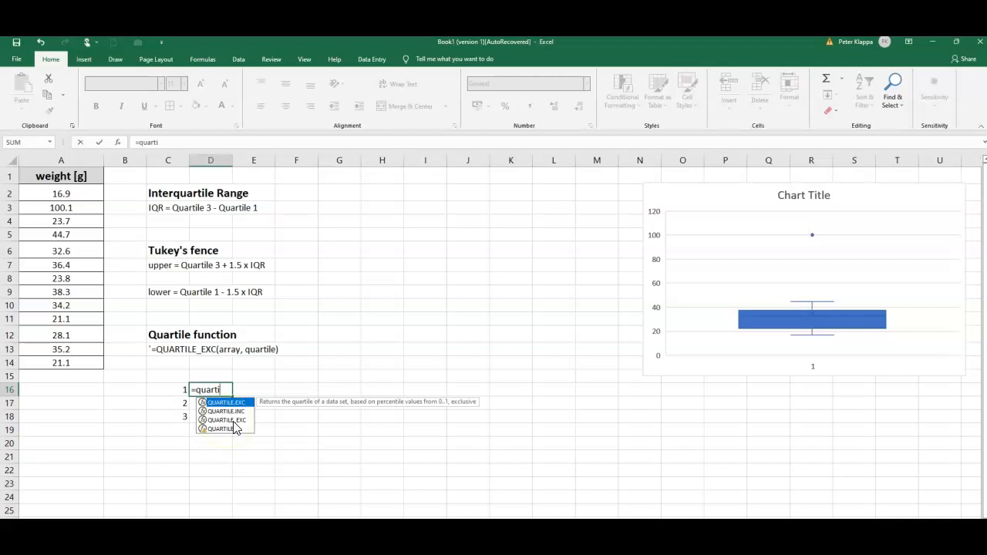
mouse_move(246, 429)
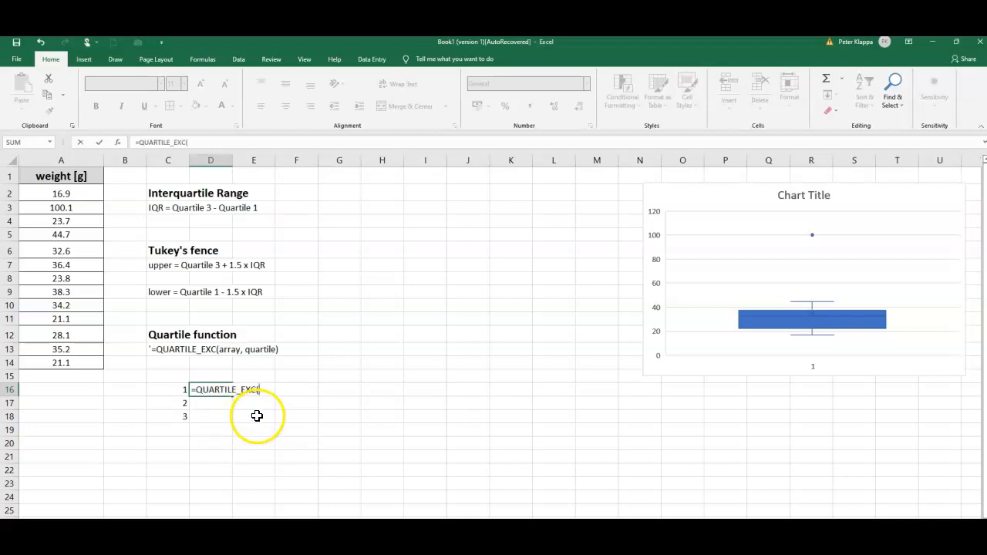
mouse_move(27, 228)
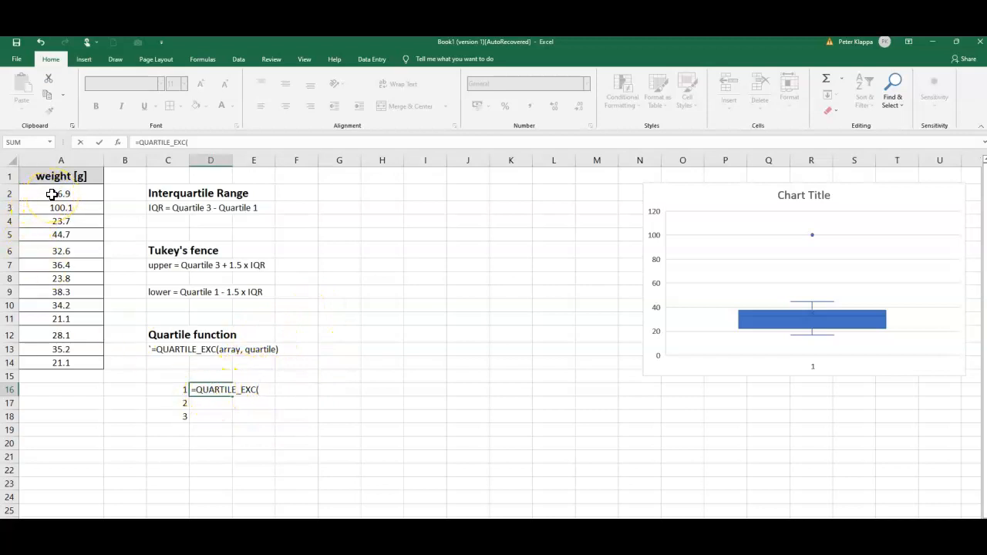
left_click_drag(61, 194, 61, 304)
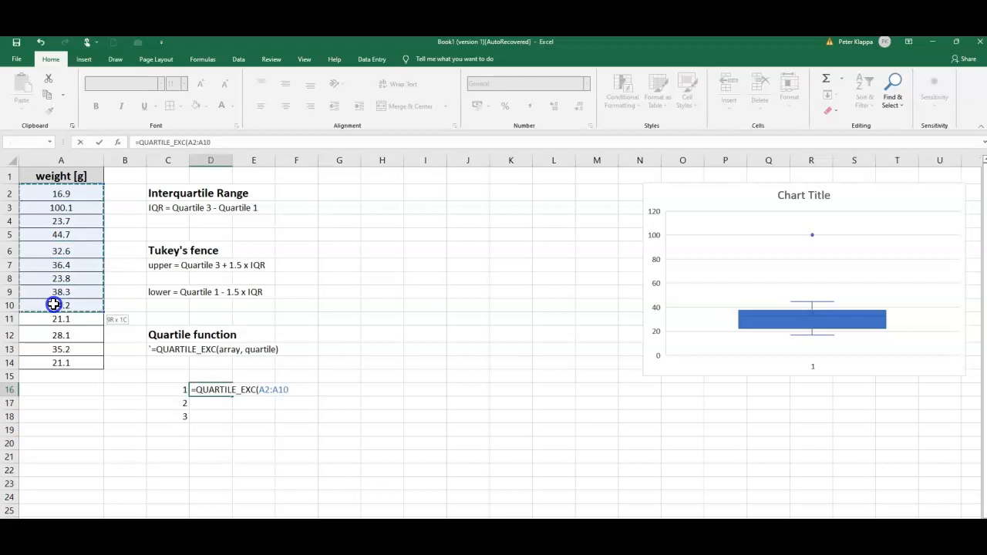
left_click_drag(61, 305, 61, 362)
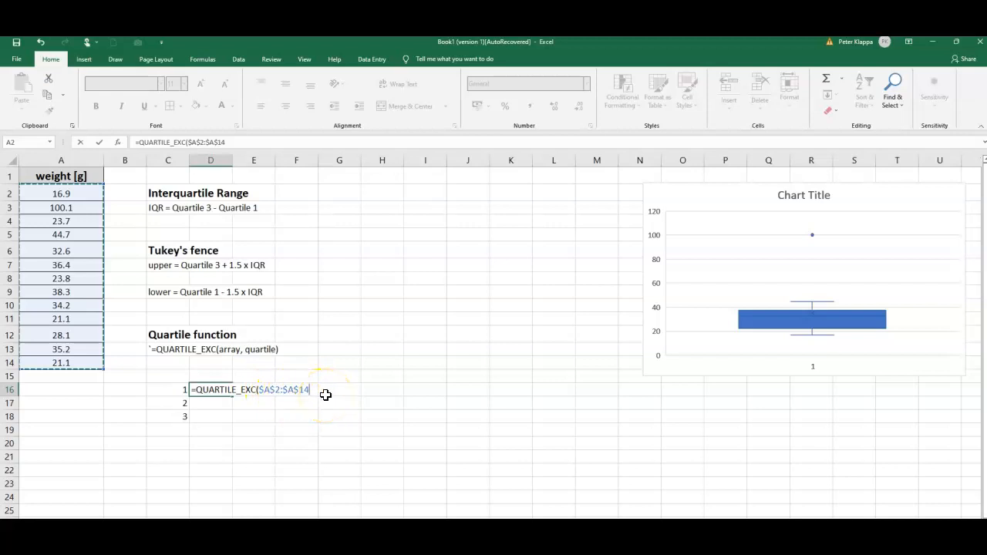
type(",")
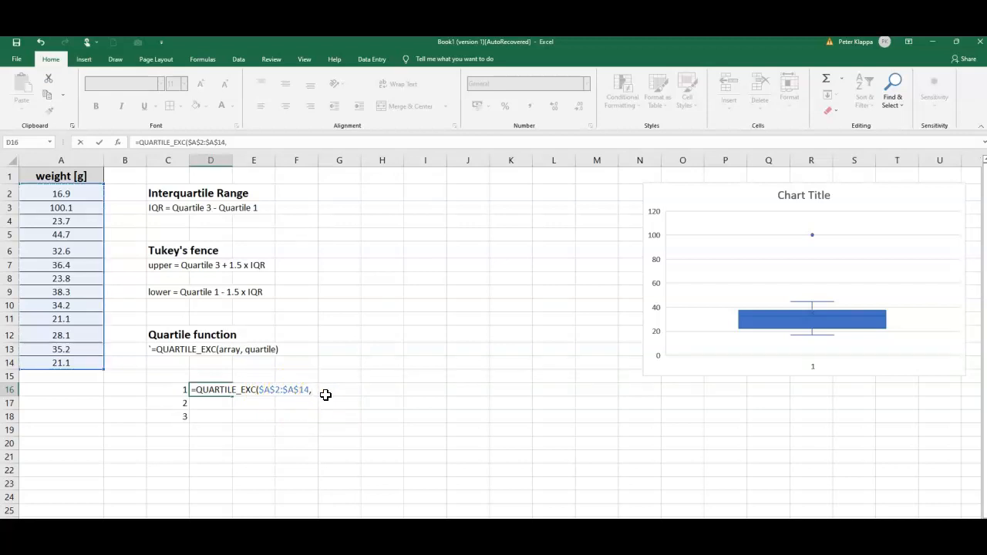
mouse_move(176, 390)
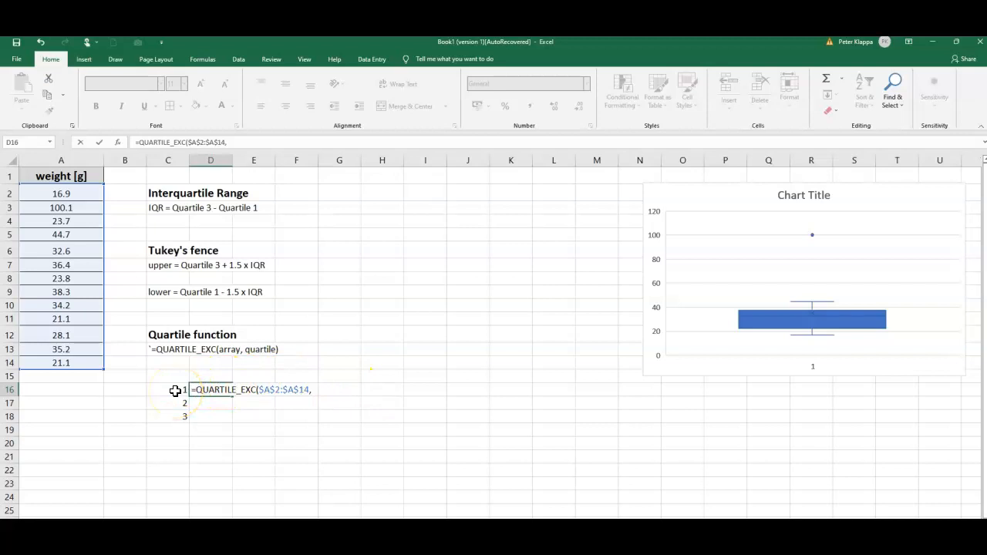
left_click(167, 390)
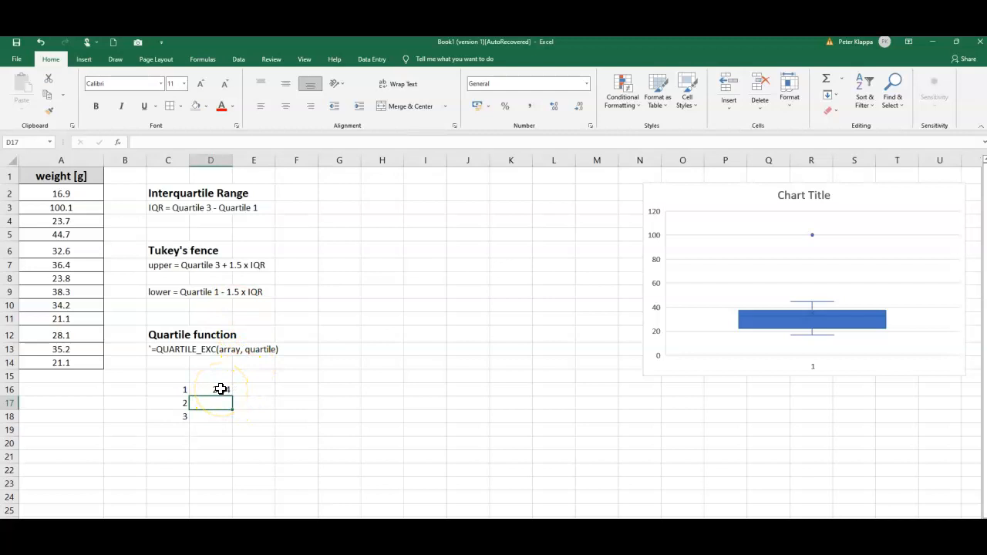
left_click(211, 389)
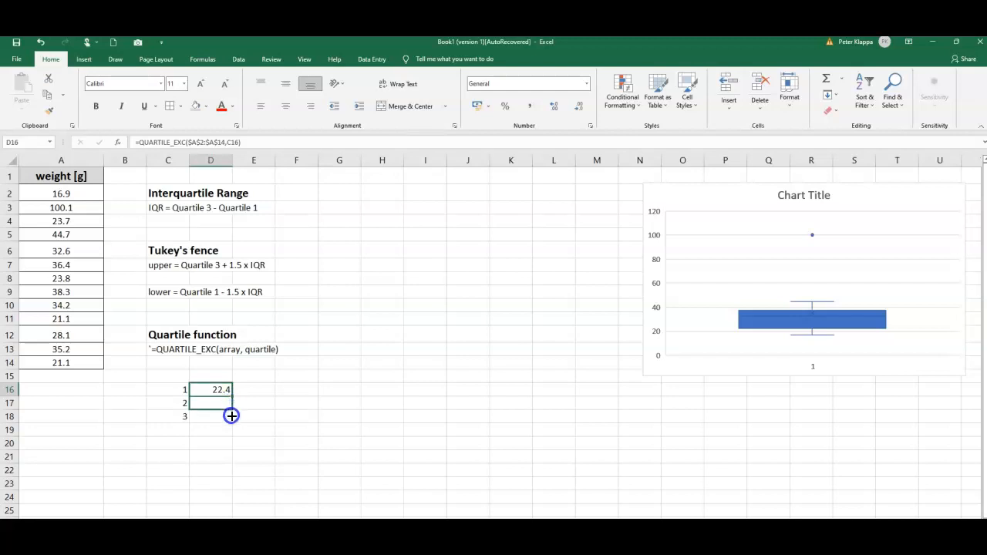
Fill the QUARTILE_EXC formula down to D18, giving 32.6 and 37.35 for quartiles 2 and 3
left_click_drag(231, 390, 231, 417)
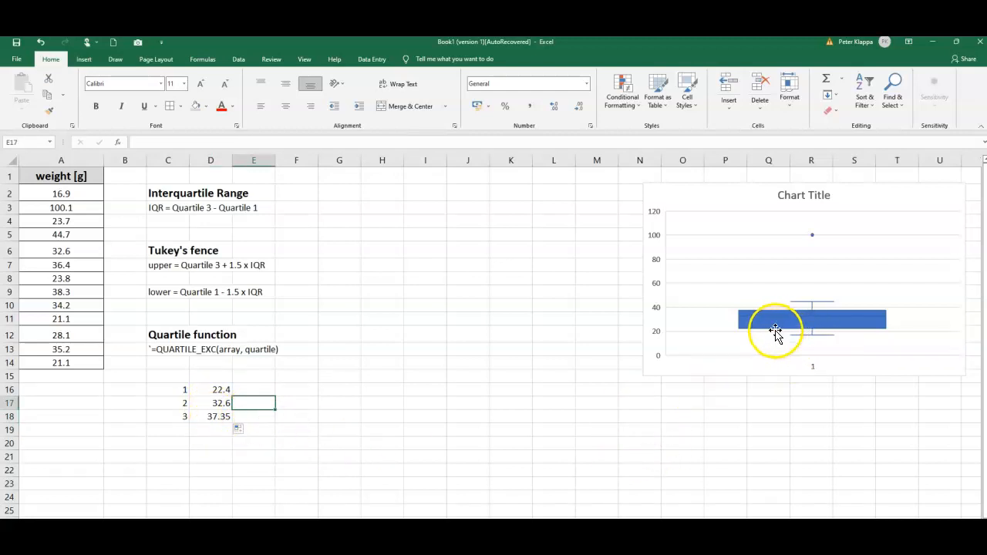
mouse_move(752, 337)
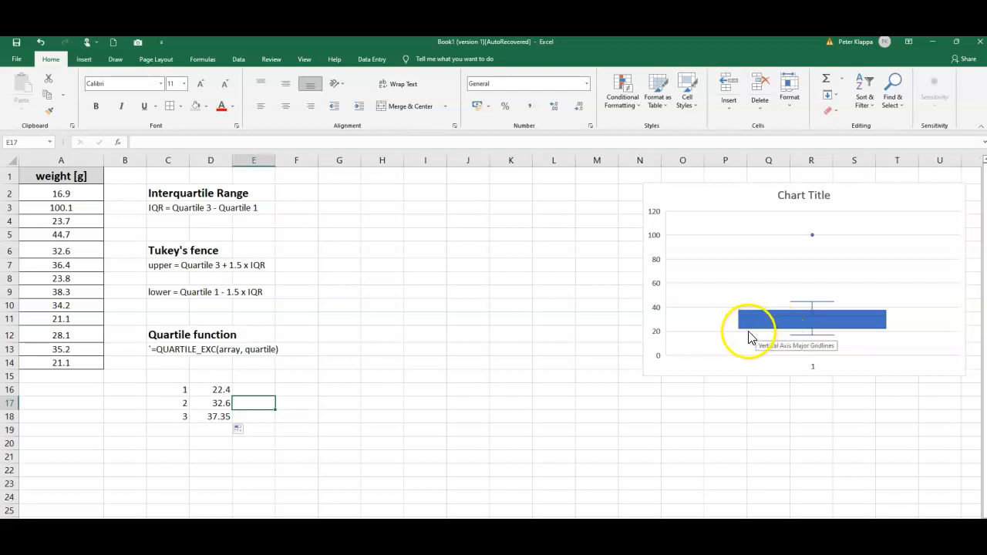
mouse_move(752, 335)
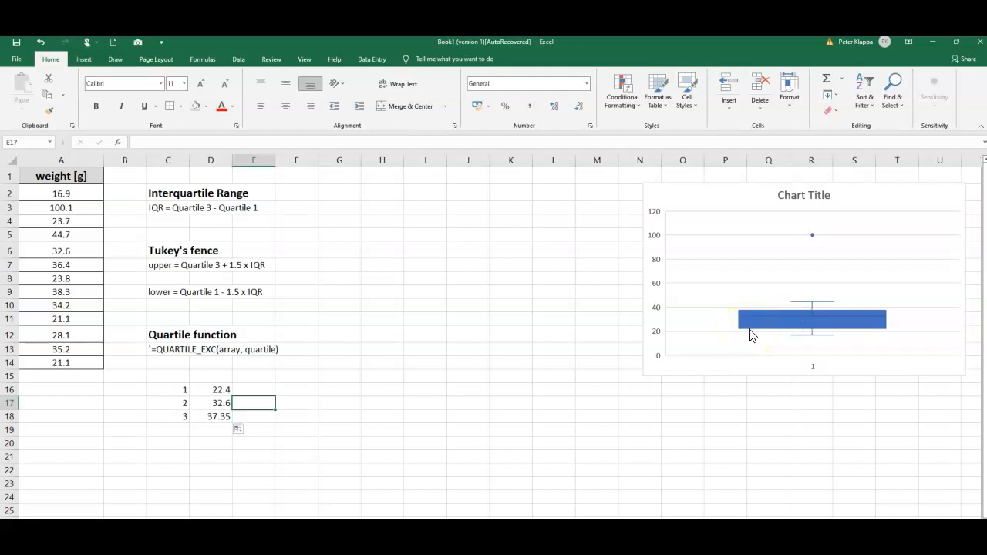
mouse_move(753, 333)
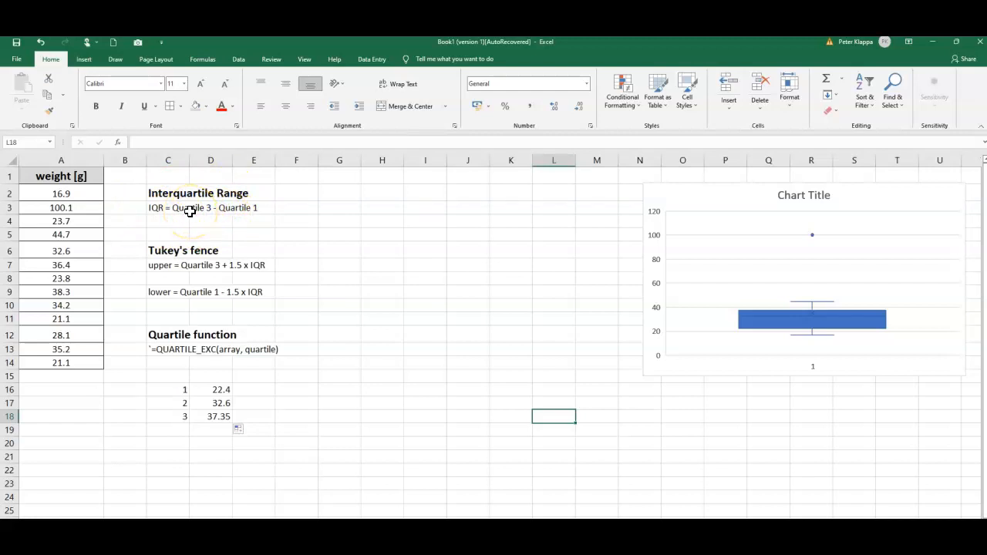
mouse_move(340, 205)
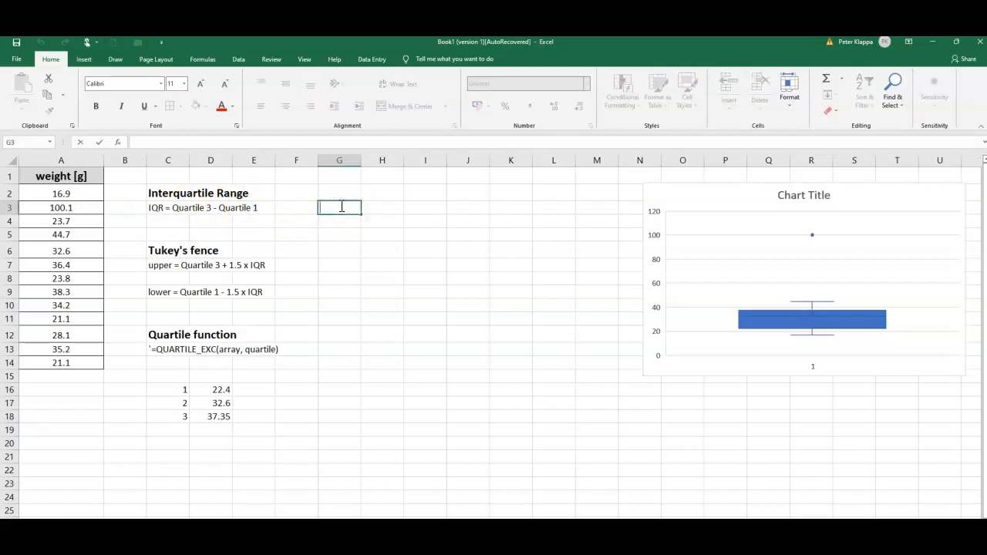
Enter an IQR formula in G3 subtracting quartile 1 from quartile 3, returning 14.95
type("=D18-")
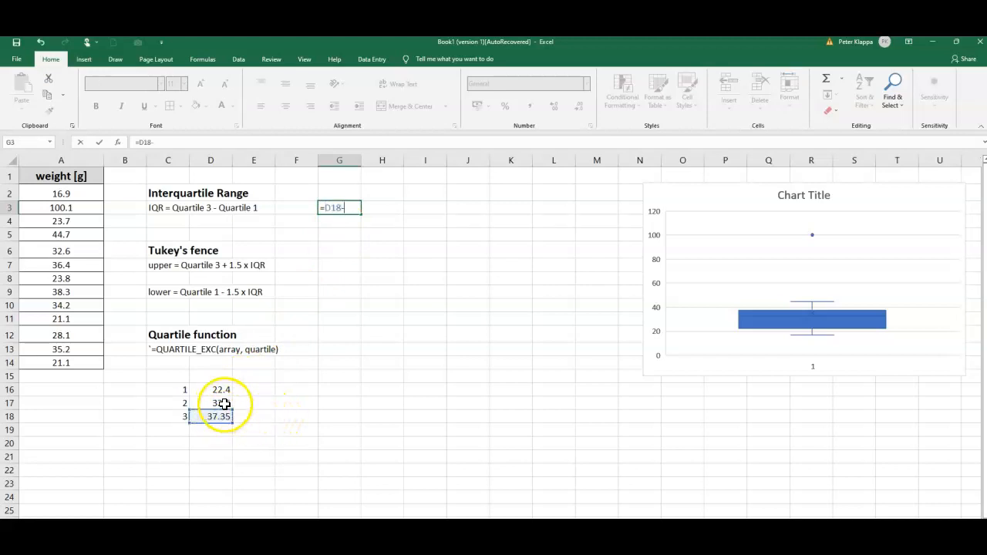
left_click(210, 389)
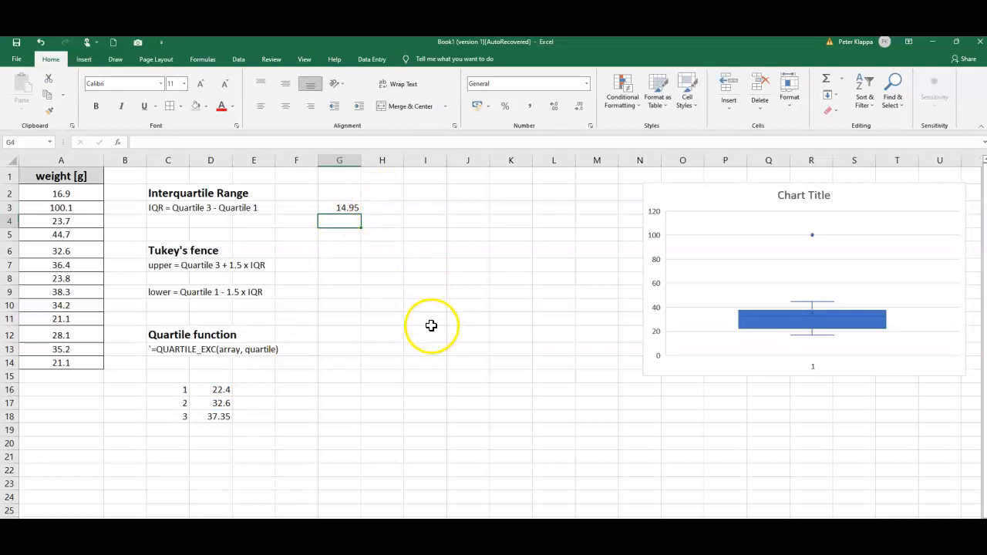
mouse_move(405, 323)
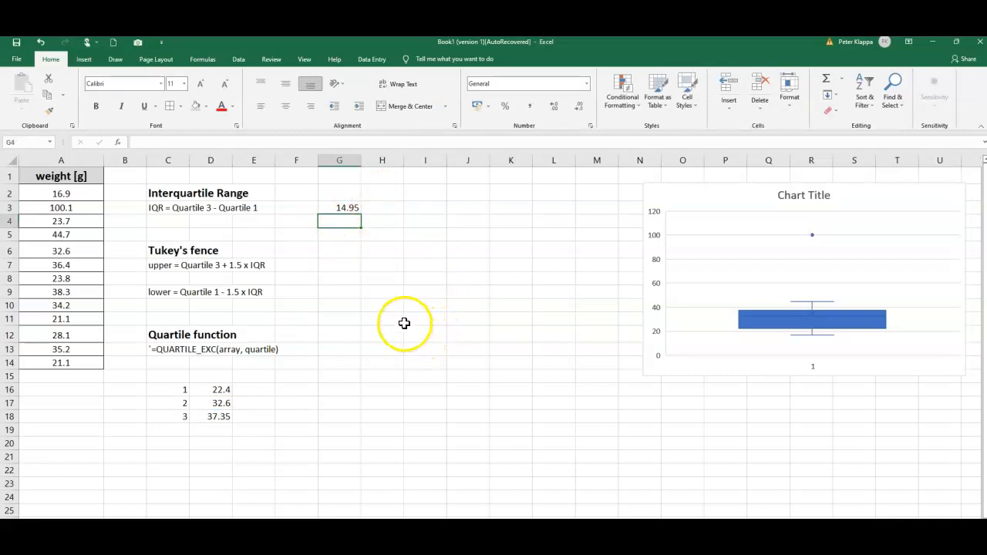
mouse_move(385, 323)
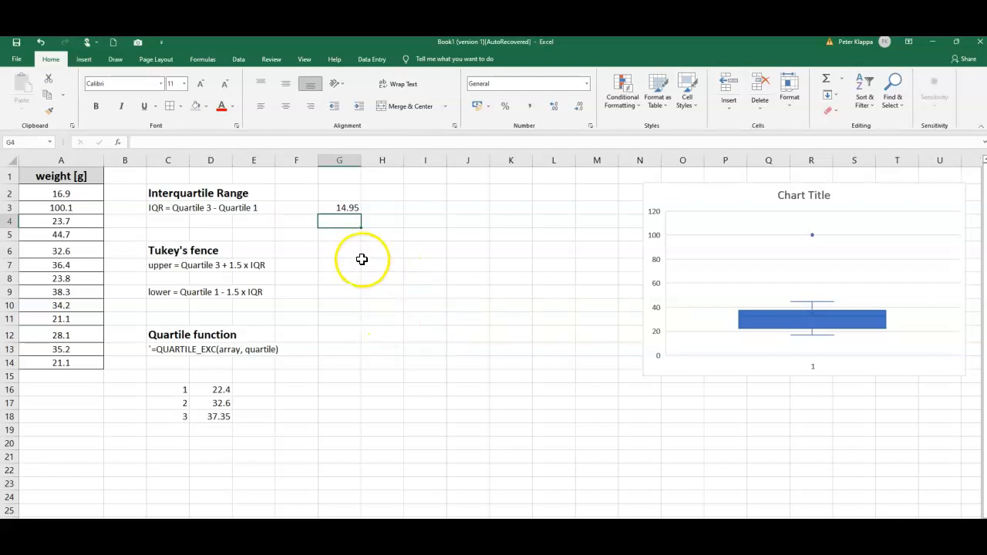
mouse_move(185, 255)
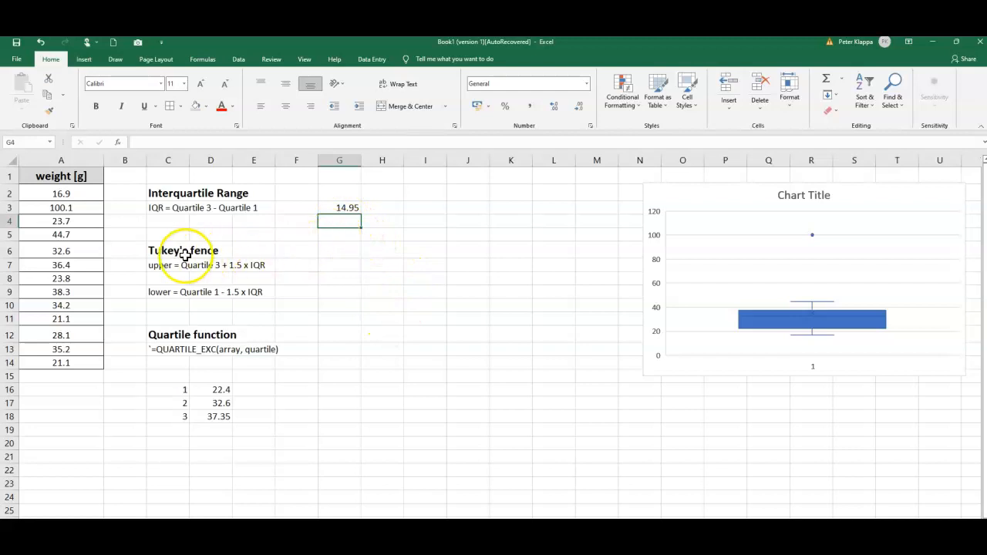
mouse_move(320, 254)
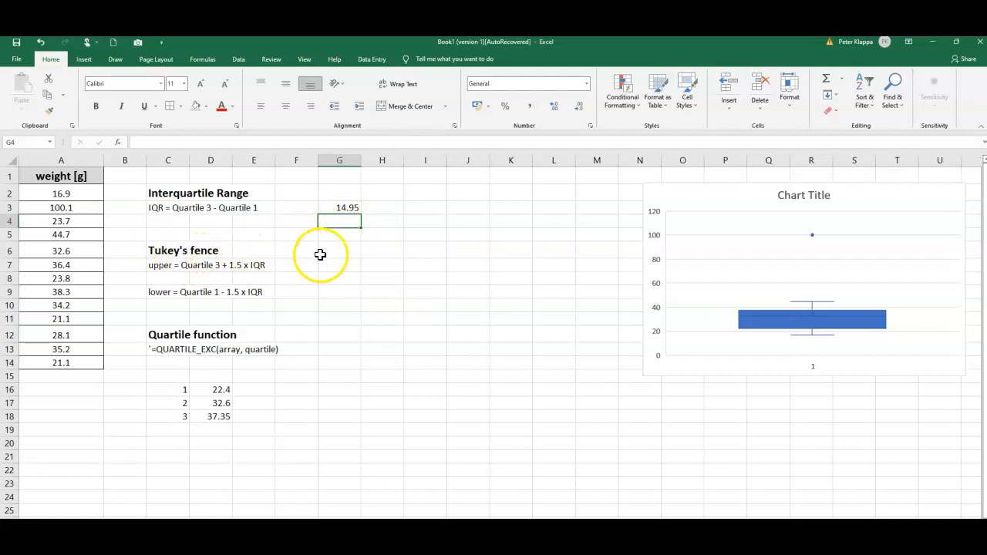
mouse_move(448, 265)
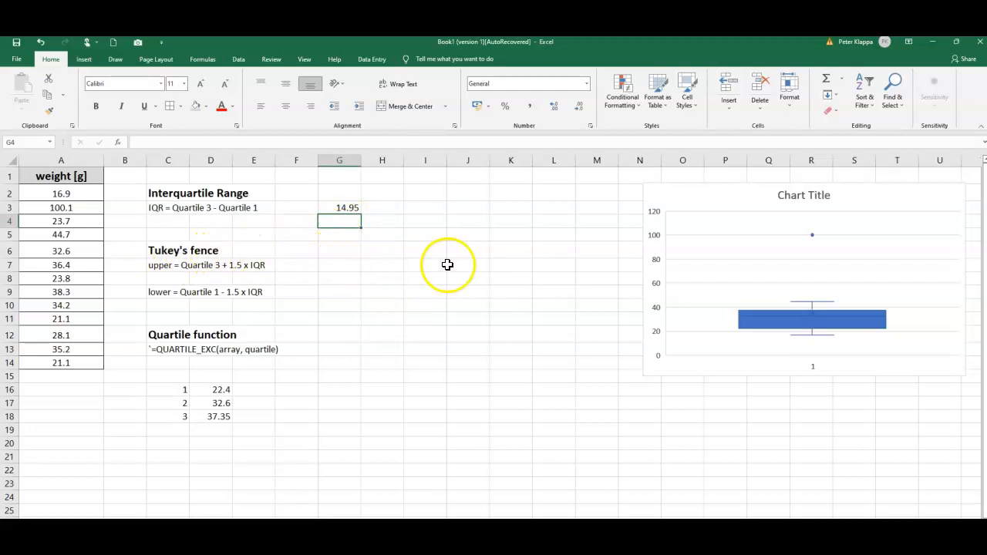
mouse_move(513, 265)
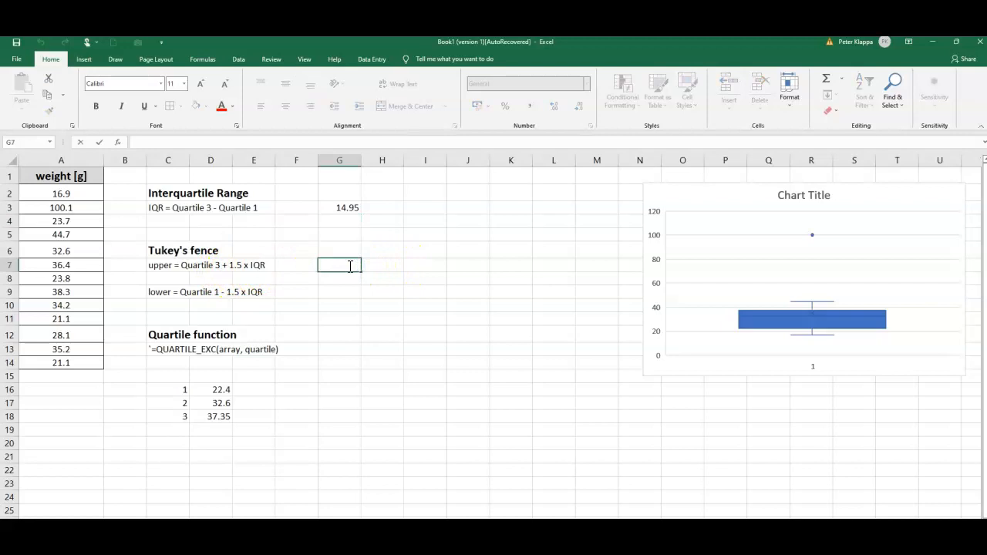
Enter the upper fence formula =D18+1.5*G3 in G7, returning 59.775
type("=")
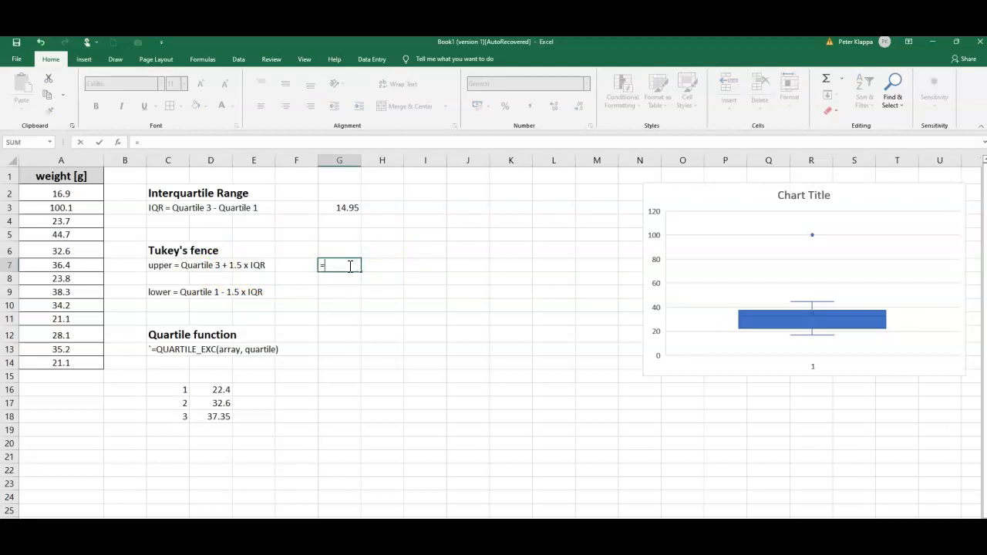
left_click(211, 416)
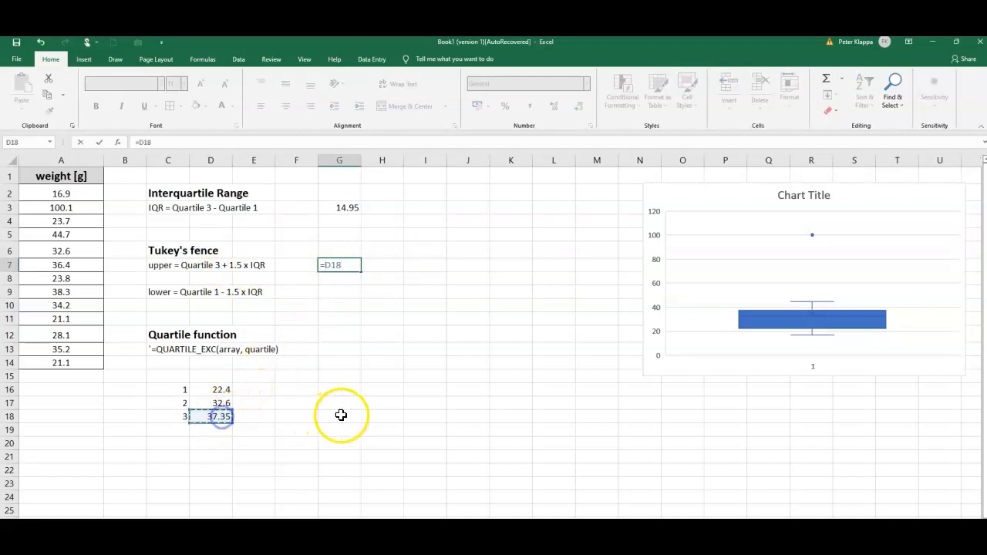
type("+")
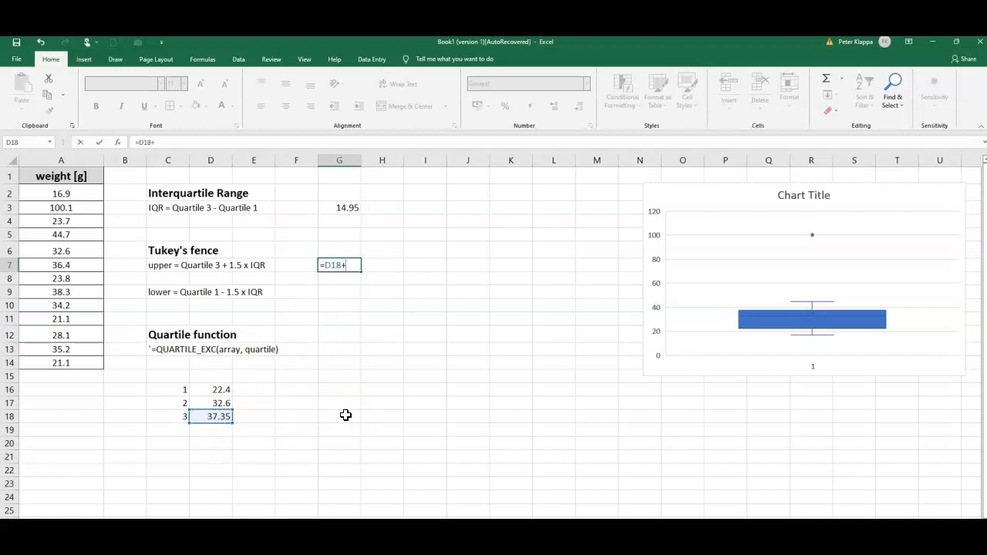
type("1.5")
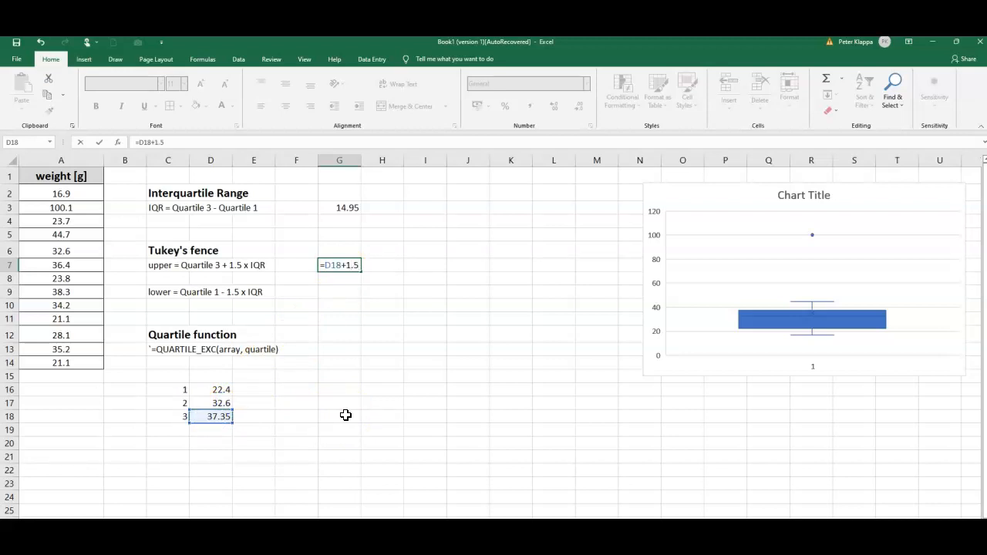
type("*")
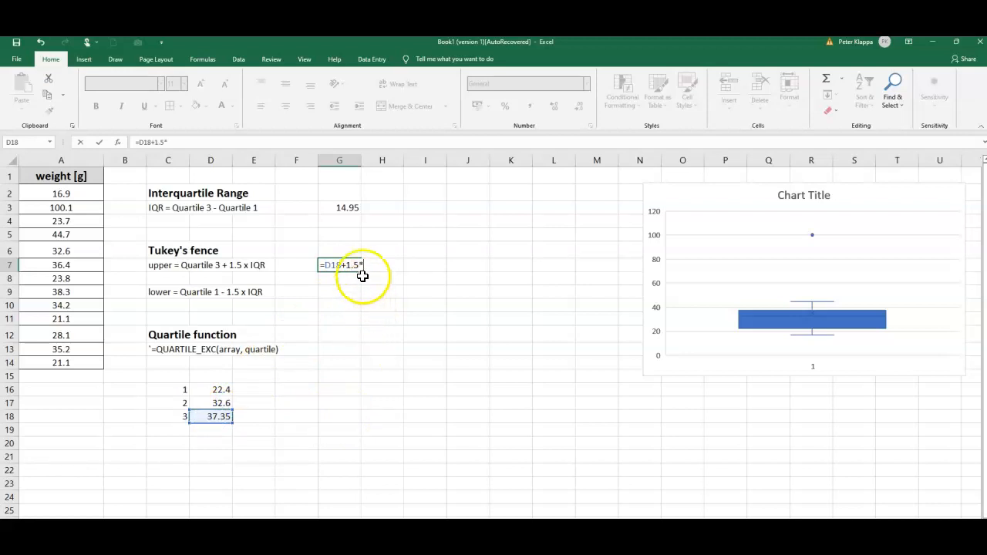
left_click(339, 207)
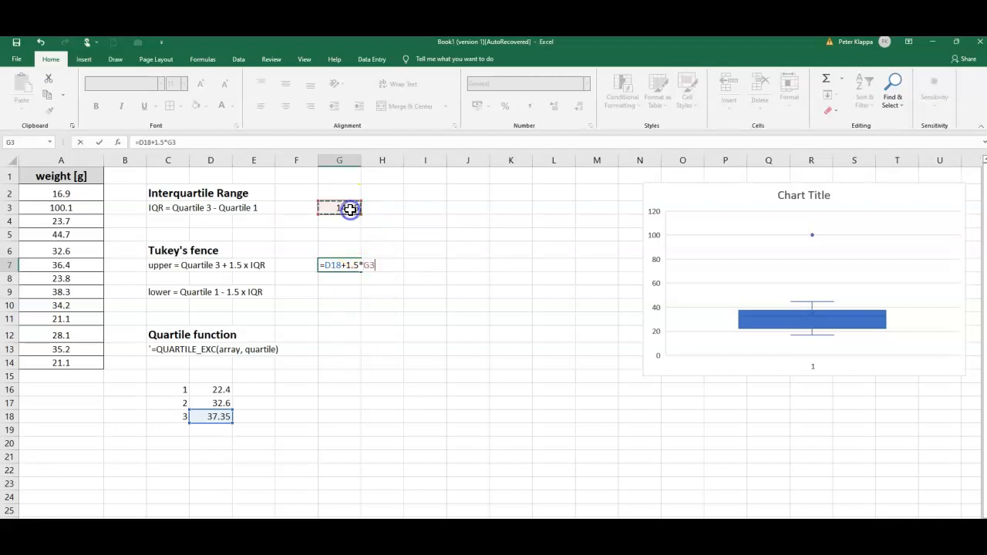
key("enter")
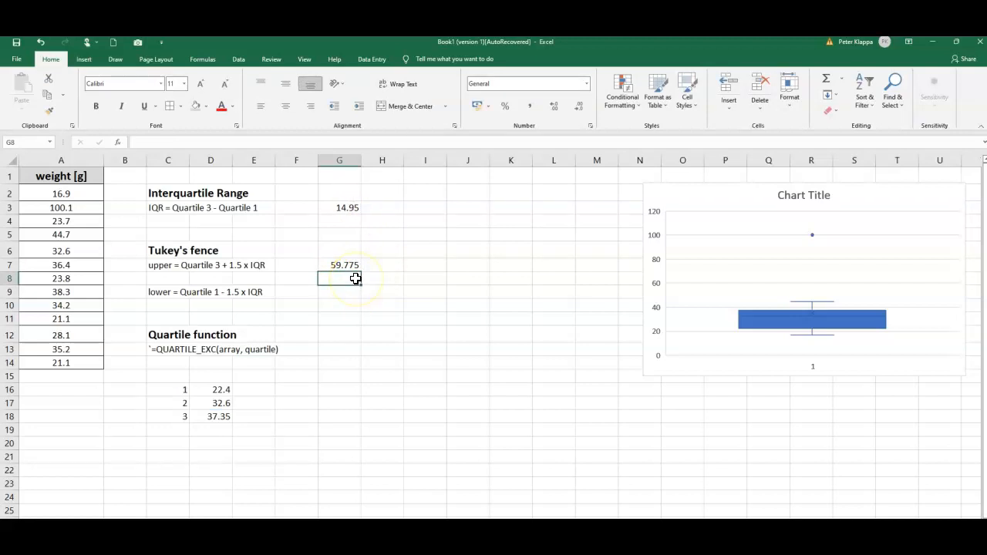
left_click(339, 291)
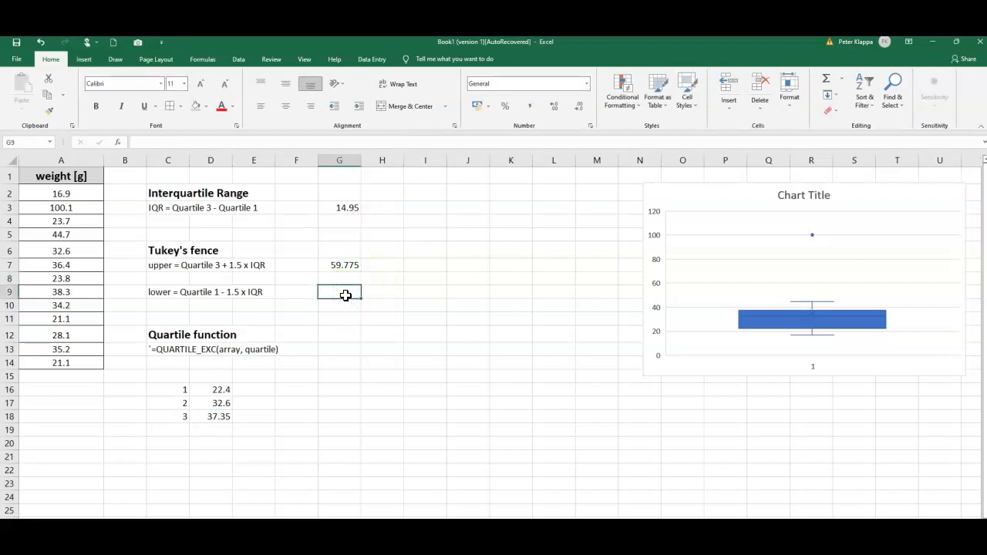
Enter the lower fence formula =D16-1.5*G3 in G9, returning -0.025
type("=")
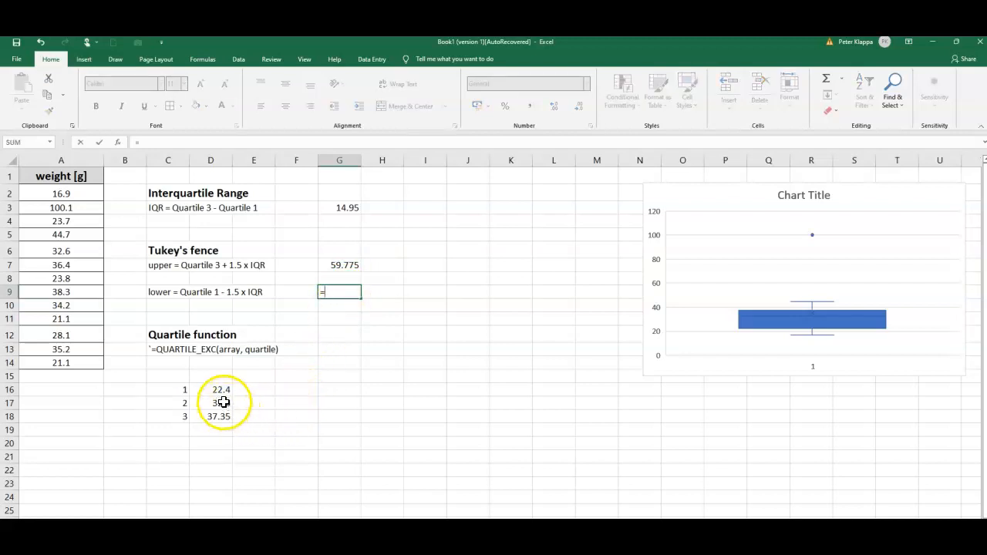
left_click(210, 389)
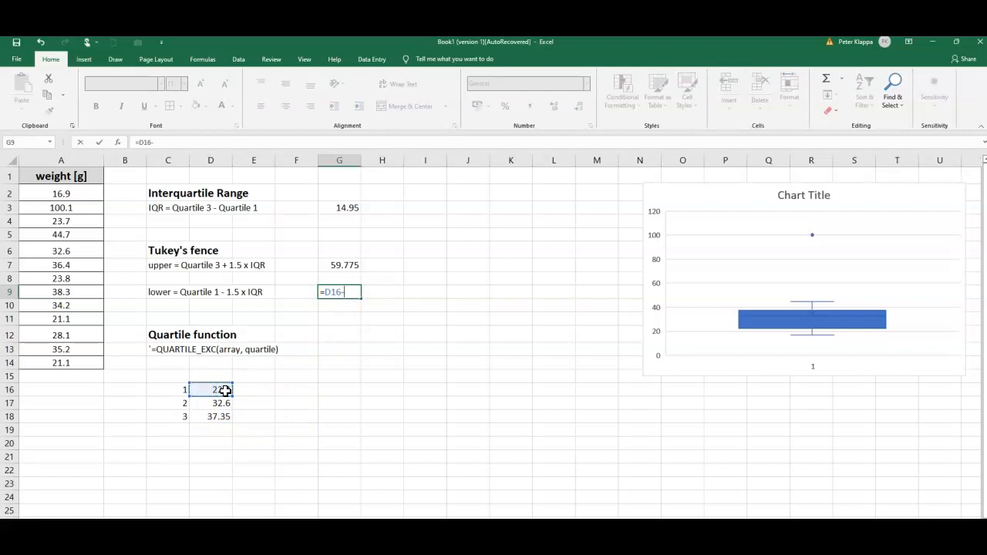
type("1.5")
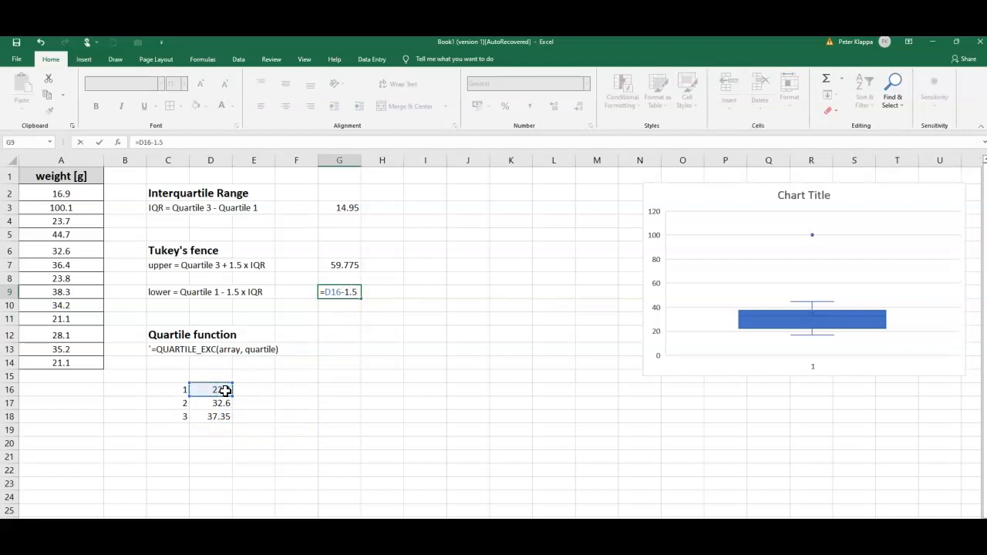
type("*")
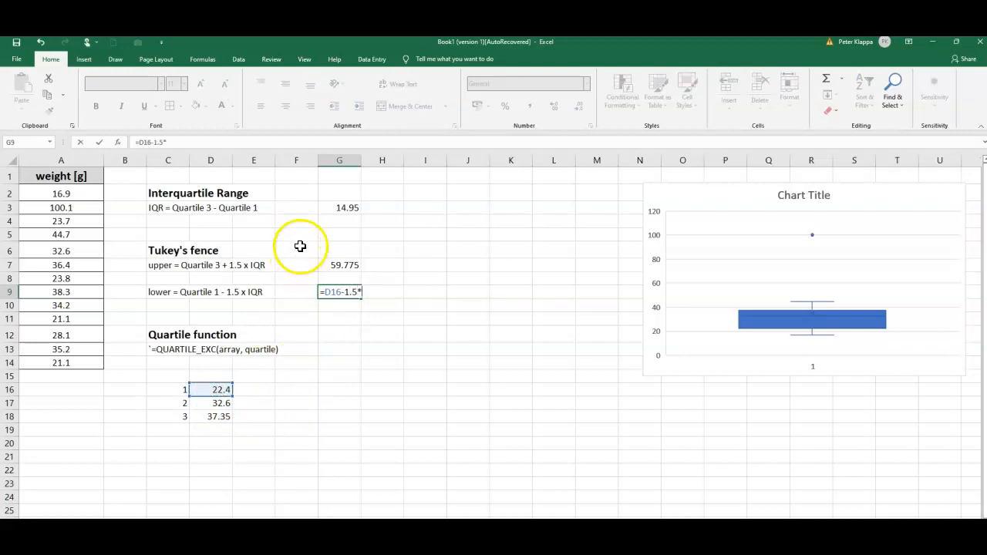
left_click(339, 207)
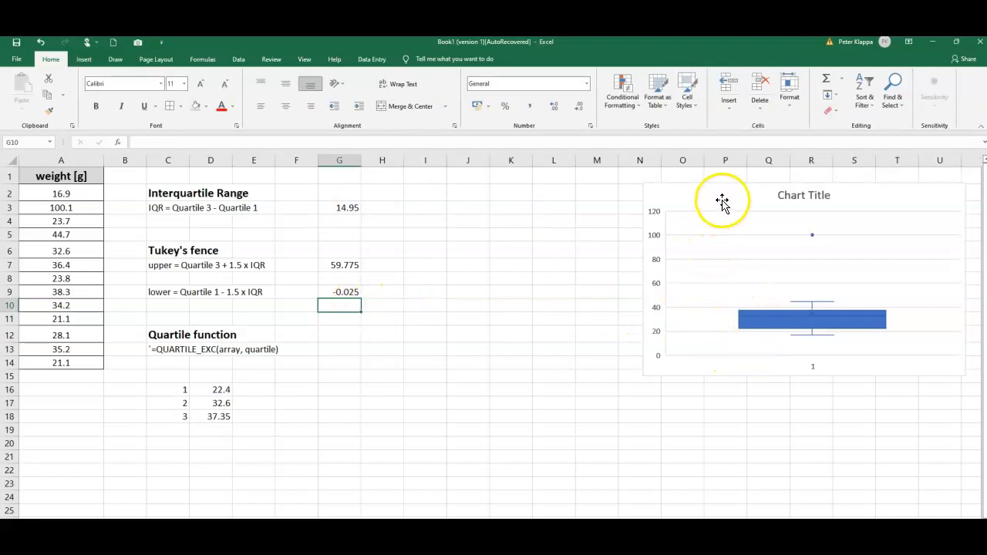
Enlarge the box plot and drag it beside the fence calculations
left_click(723, 200)
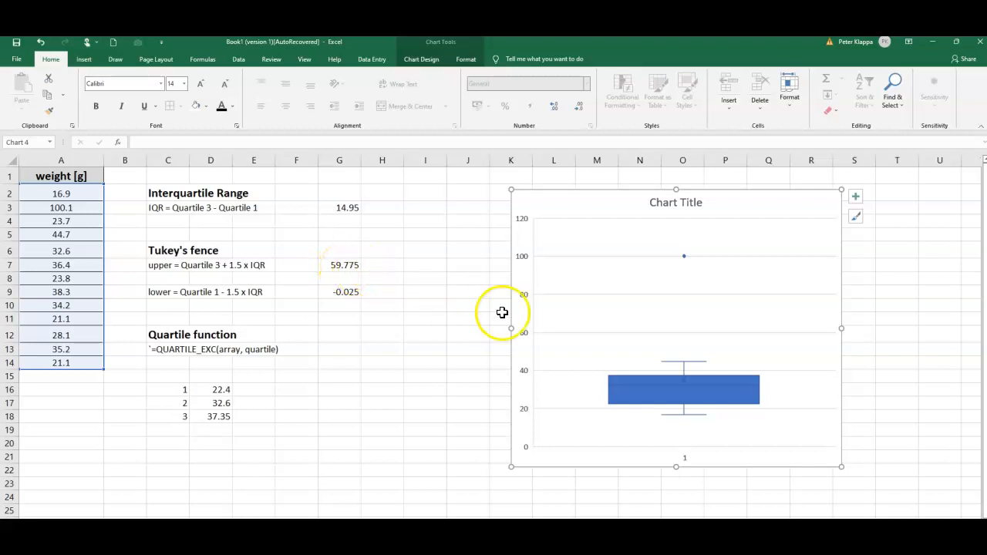
mouse_move(644, 383)
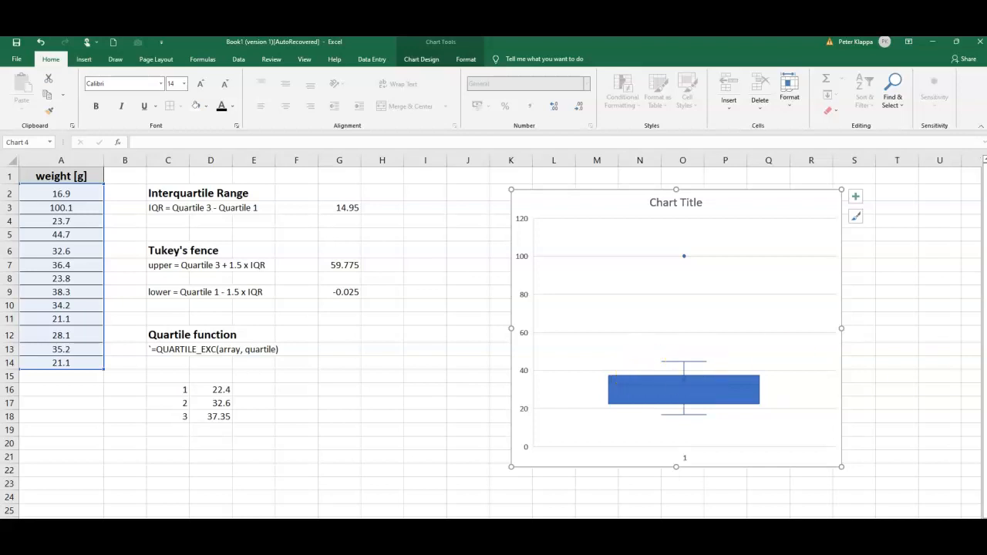
left_click(683, 389)
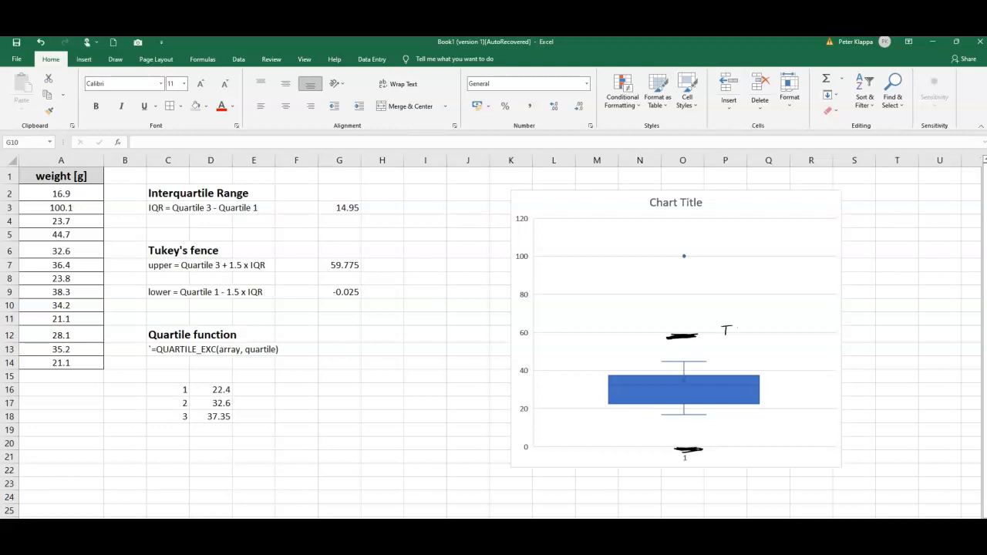
Pen fence marks at about 60 and 0 labelled TF and circle the outlier near 100
type("F")
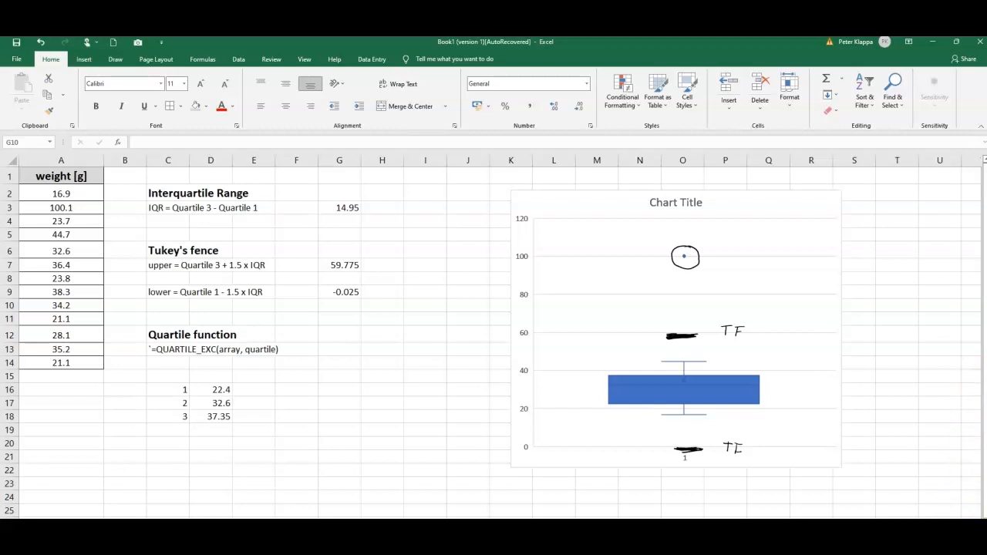
mouse_move(946, 466)
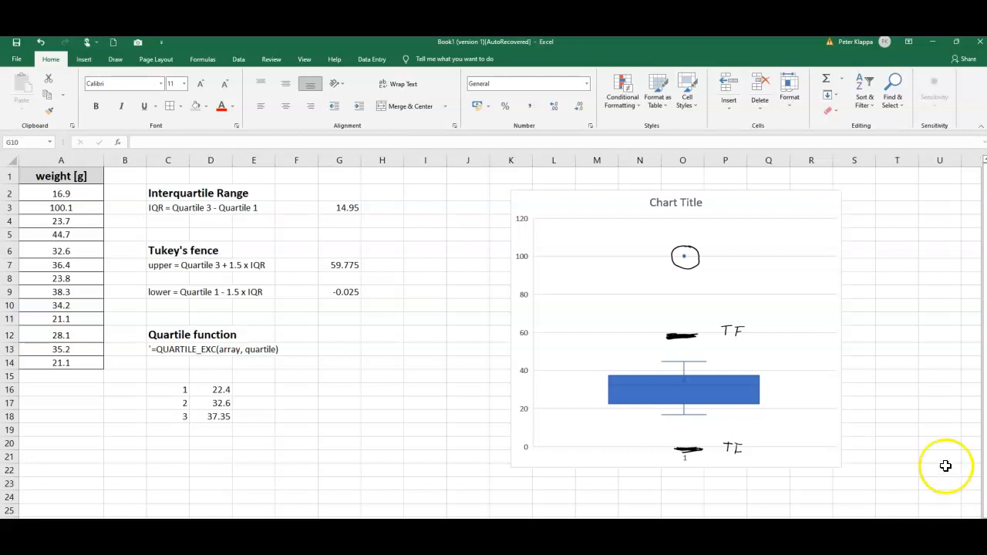
mouse_move(642, 407)
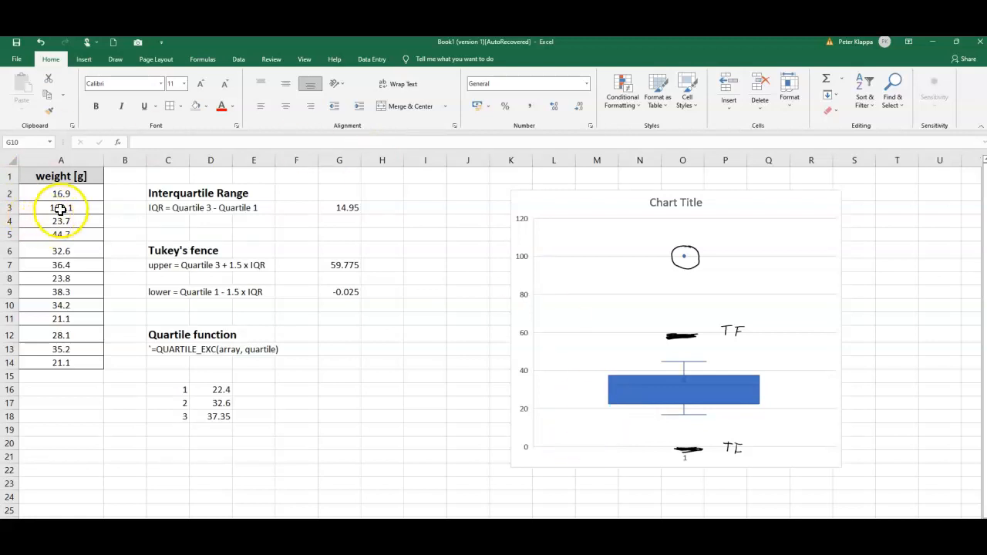
type("100.1")
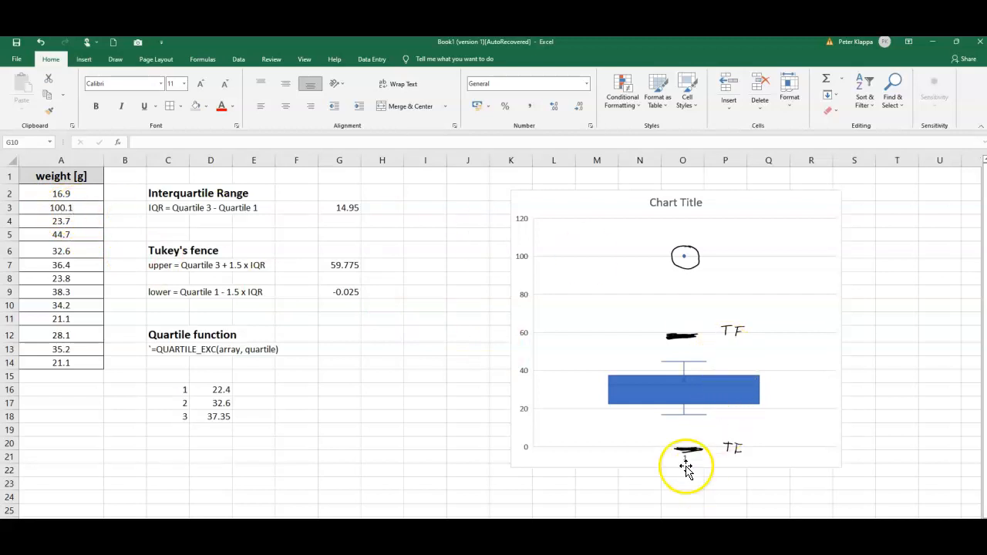
mouse_move(683, 430)
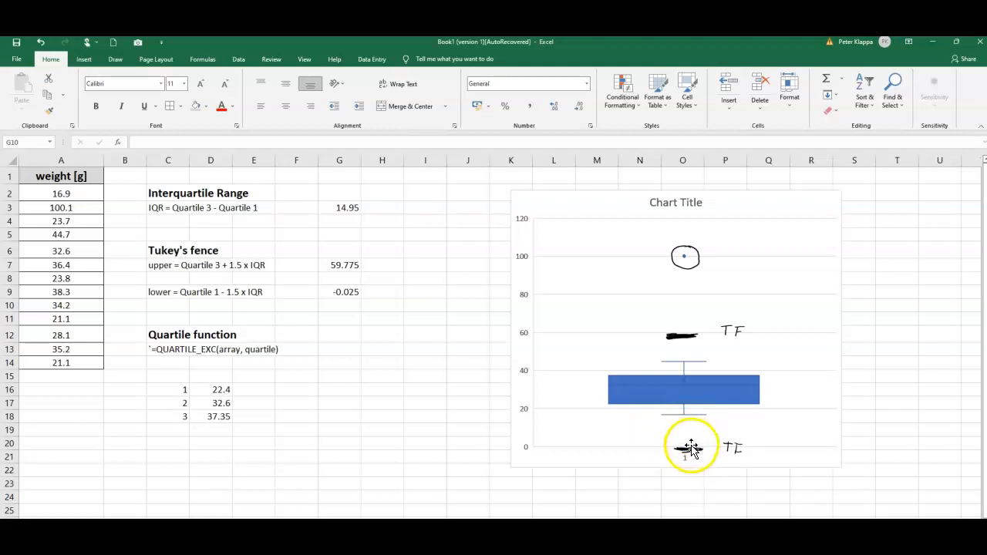
mouse_move(689, 430)
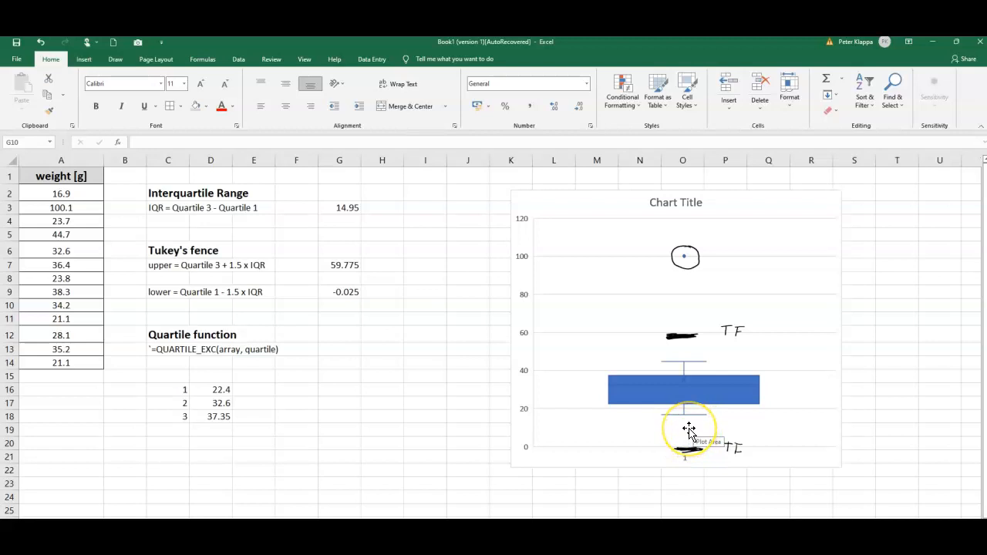